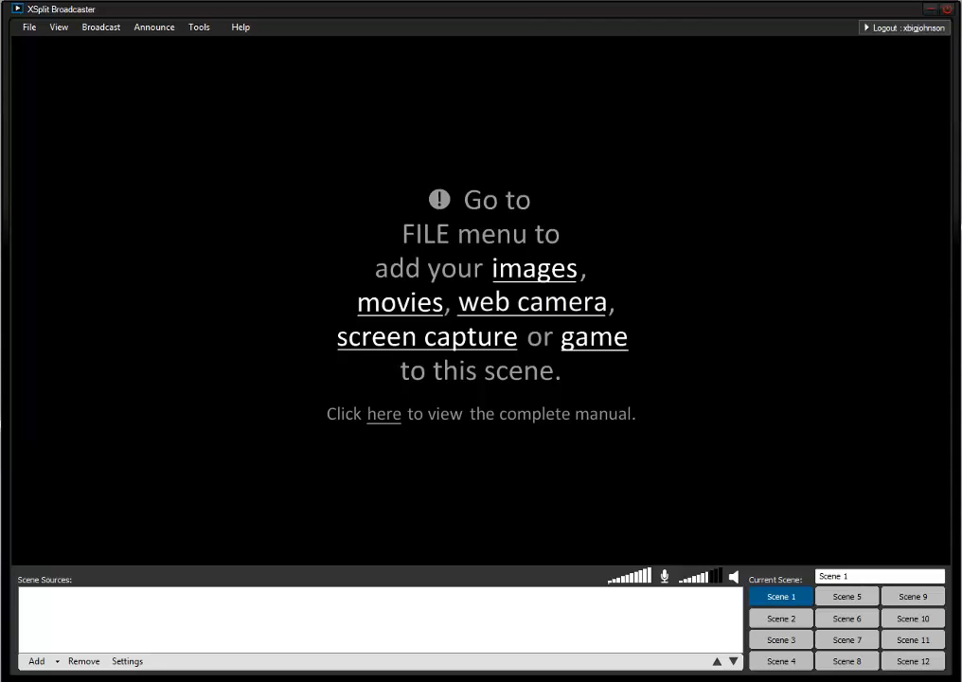
{"action": "mouse_move", "coordinate": [447, 396]}
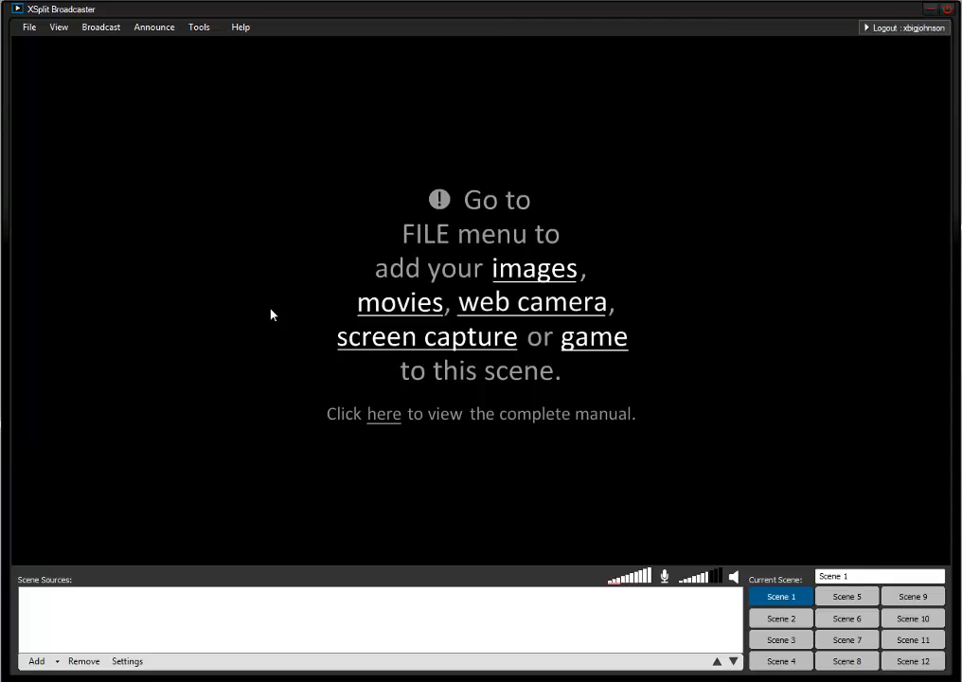
{"action": "mouse_move", "coordinate": [237, 17]}
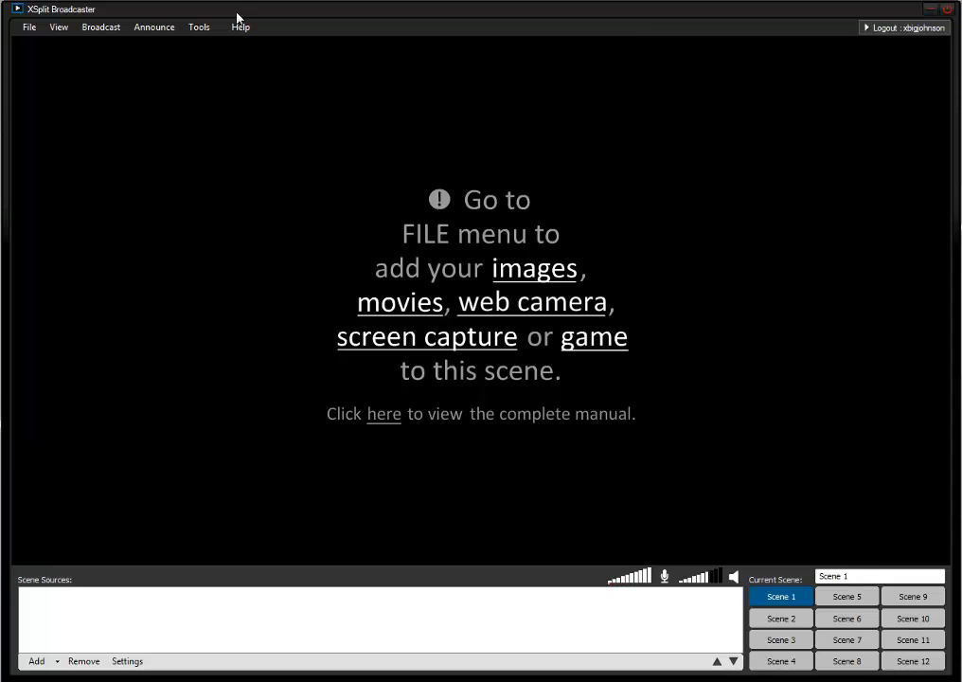
{"action": "mouse_move", "coordinate": [358, 225]}
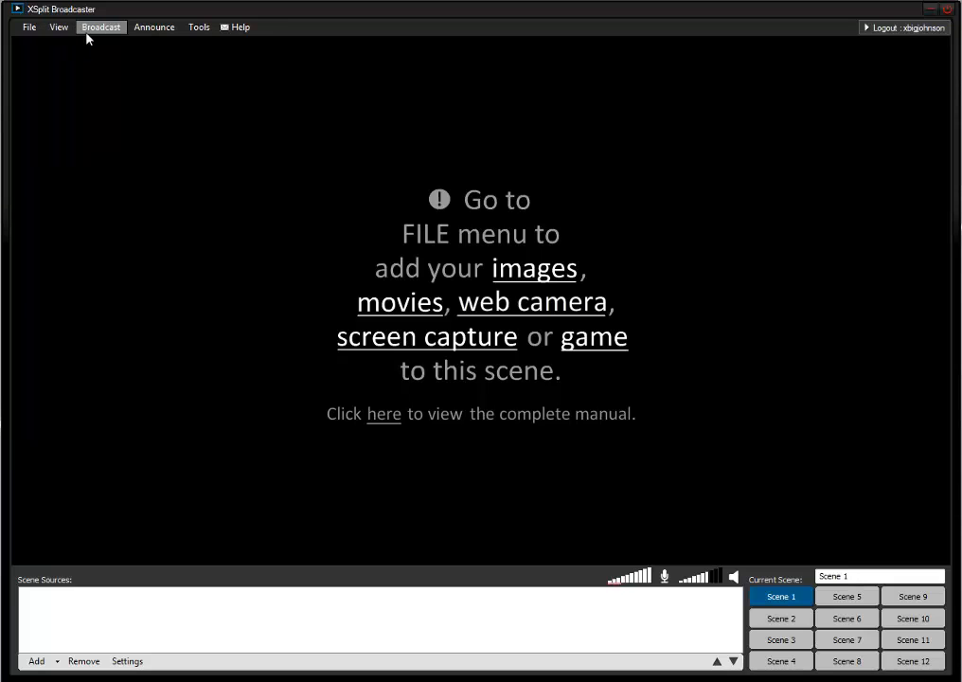
Step: Add a new Justin.tv/Twitch broadcast channel with the username 'vuhdo_'
{"action": "left_click", "coordinate": [101, 26]}
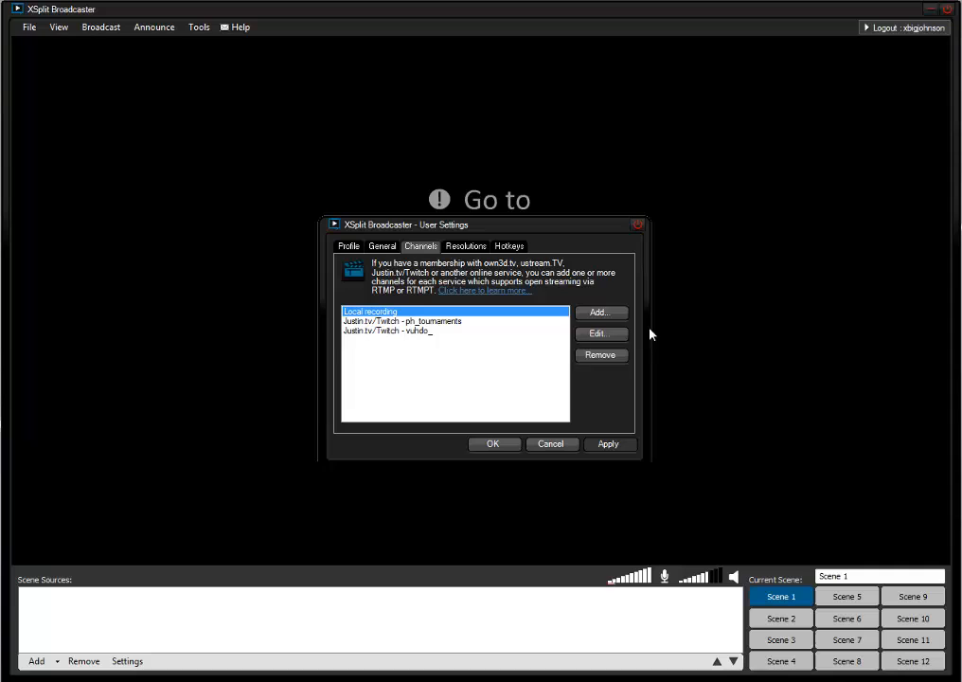
{"action": "left_click", "coordinate": [600, 312]}
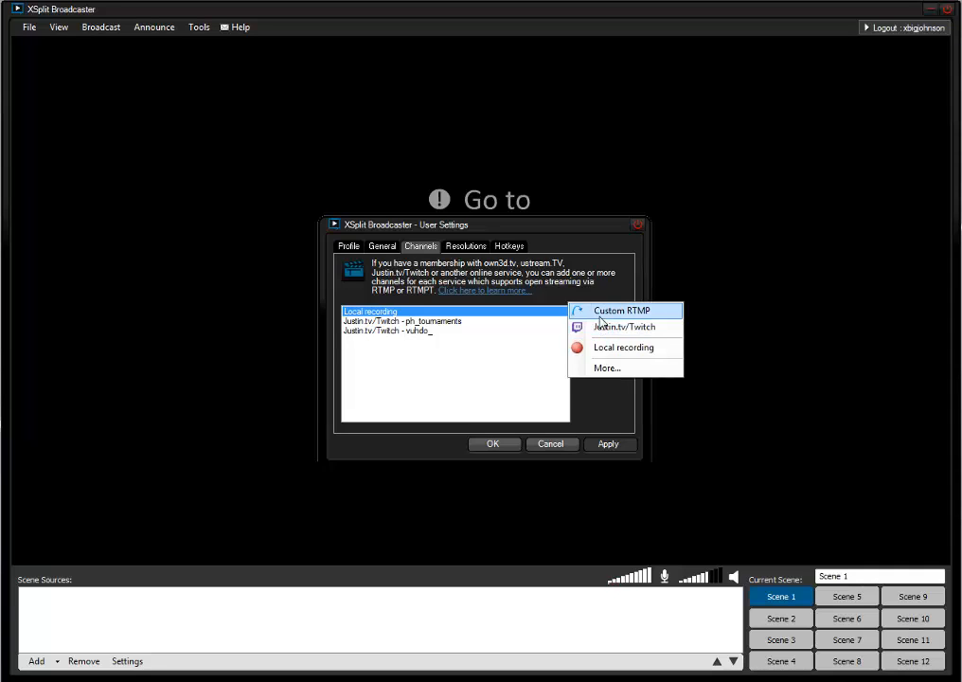
{"action": "left_click", "coordinate": [624, 327]}
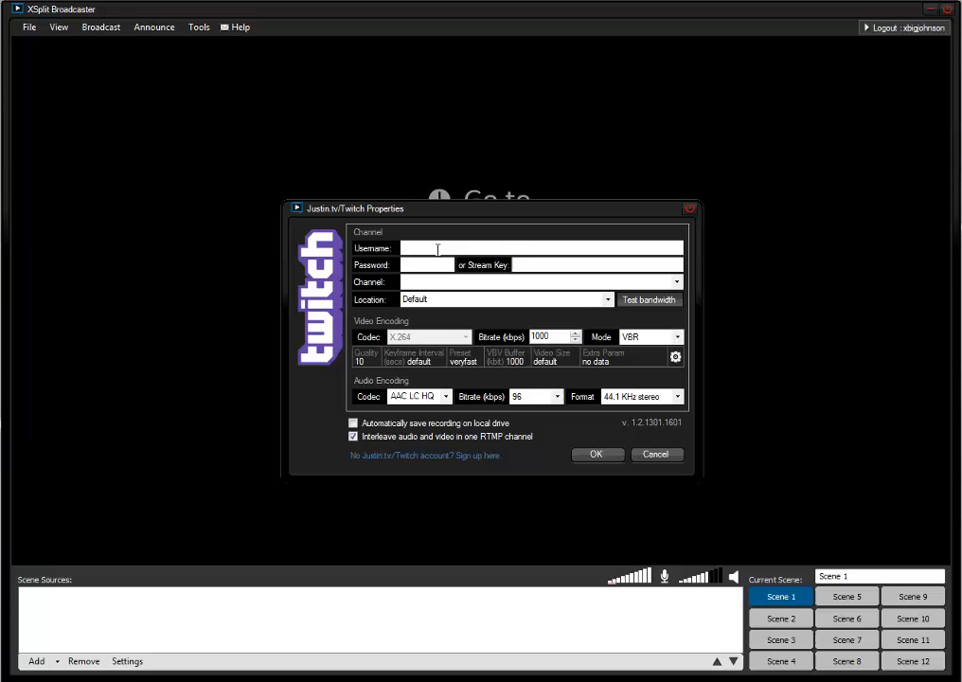
{"action": "type", "text": "vuhdo_"}
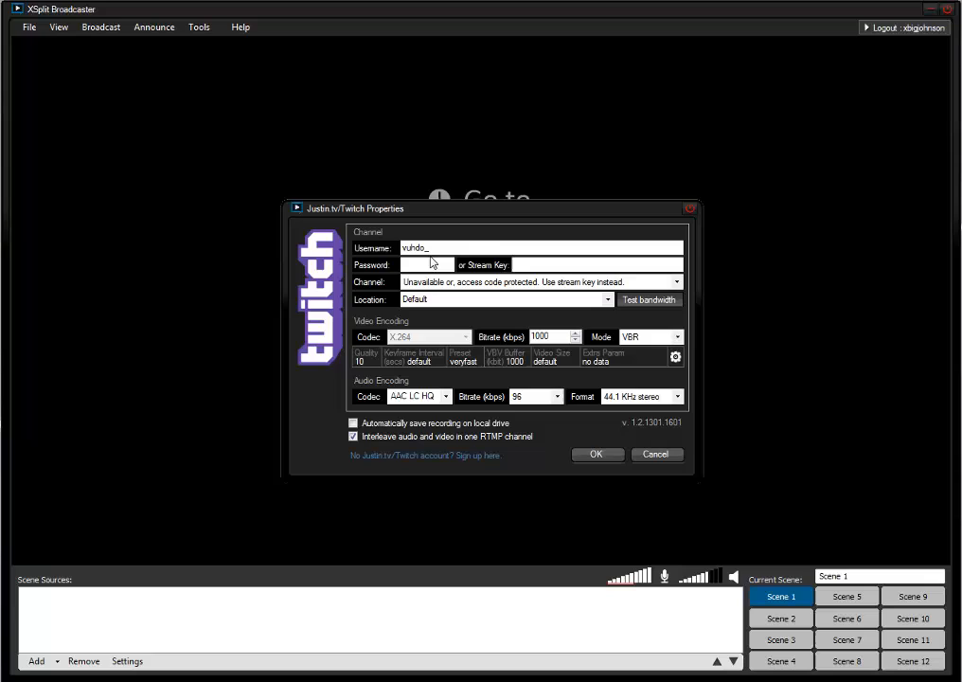
{"action": "mouse_move", "coordinate": [533, 289]}
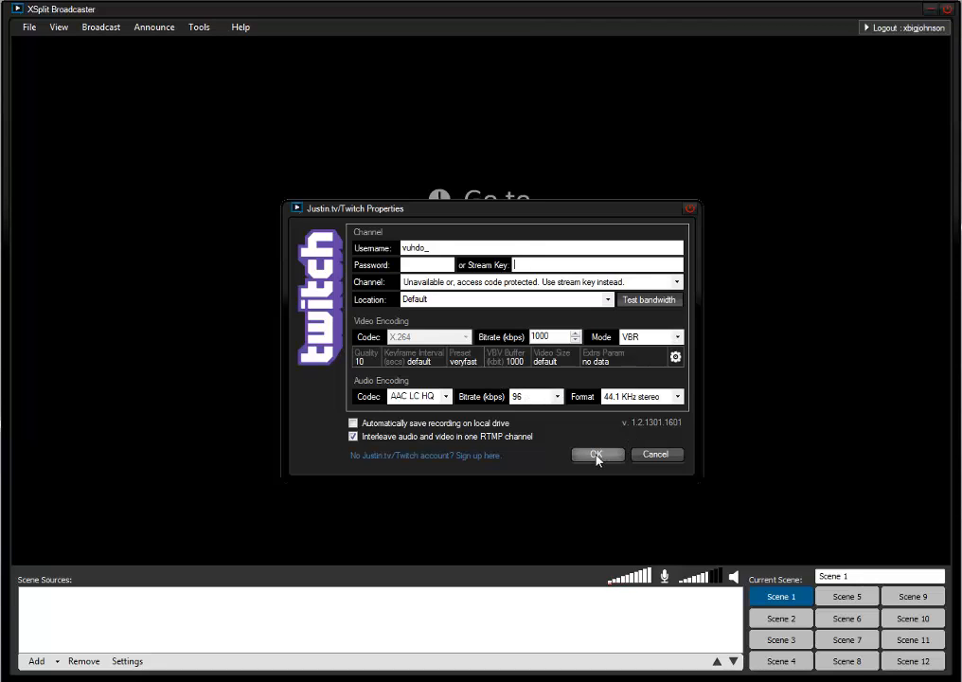
Step: Confirm the Twitch properties, dismiss the error, and browse the Broadcast and View menus
{"action": "left_click", "coordinate": [597, 455]}
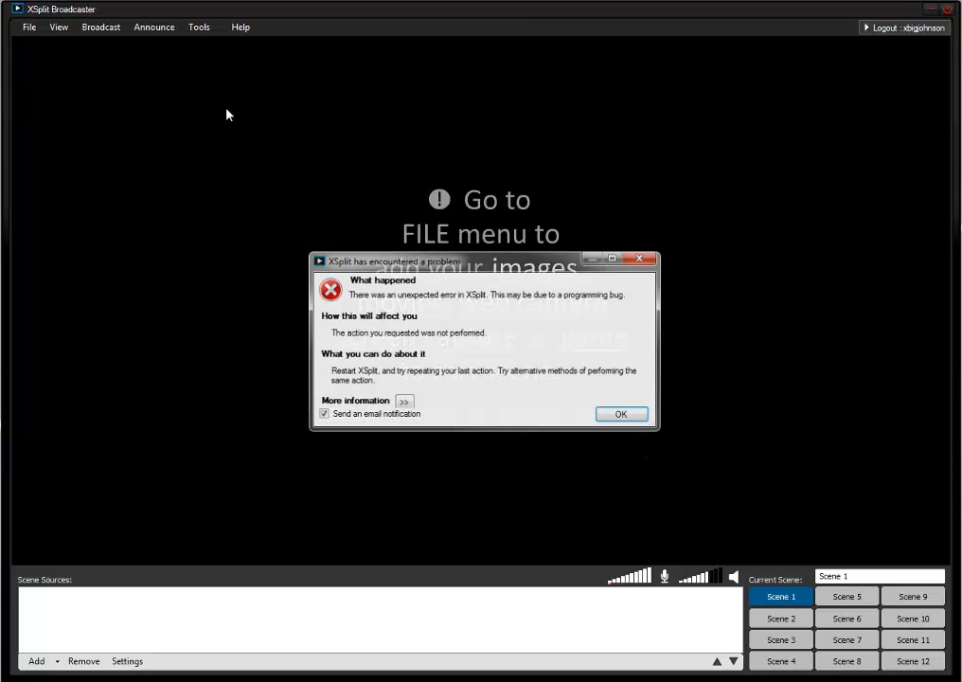
{"action": "left_click", "coordinate": [620, 414]}
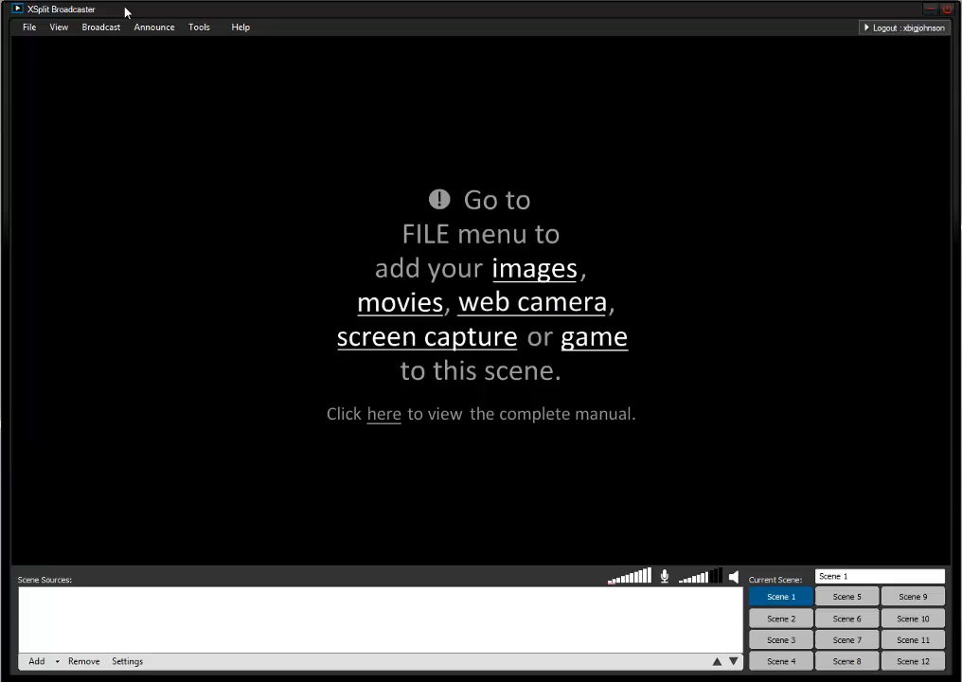
{"action": "left_click", "coordinate": [100, 27]}
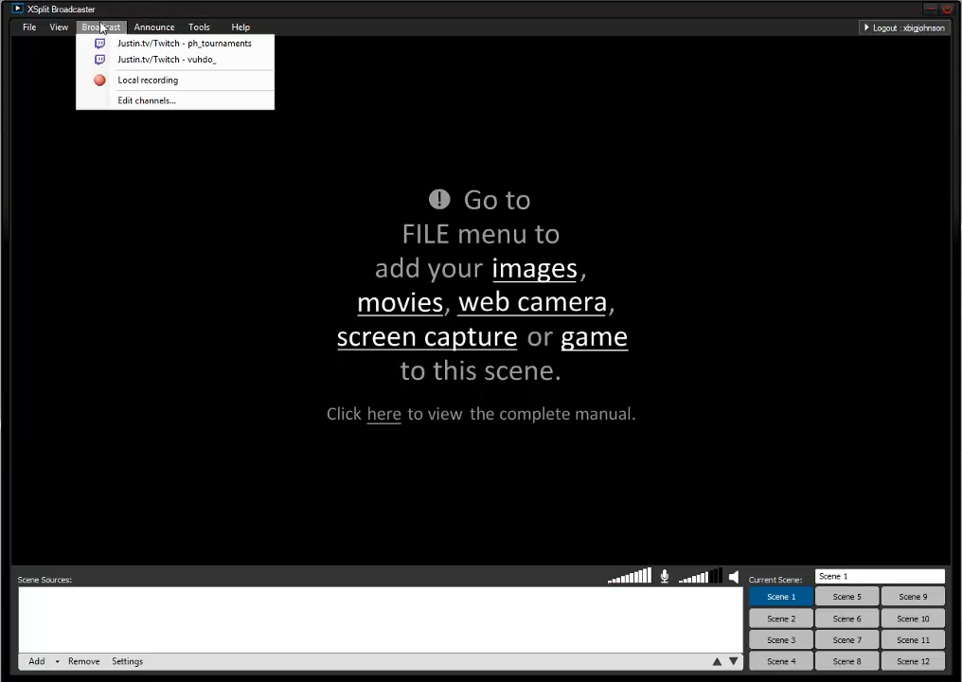
{"action": "left_click", "coordinate": [58, 27]}
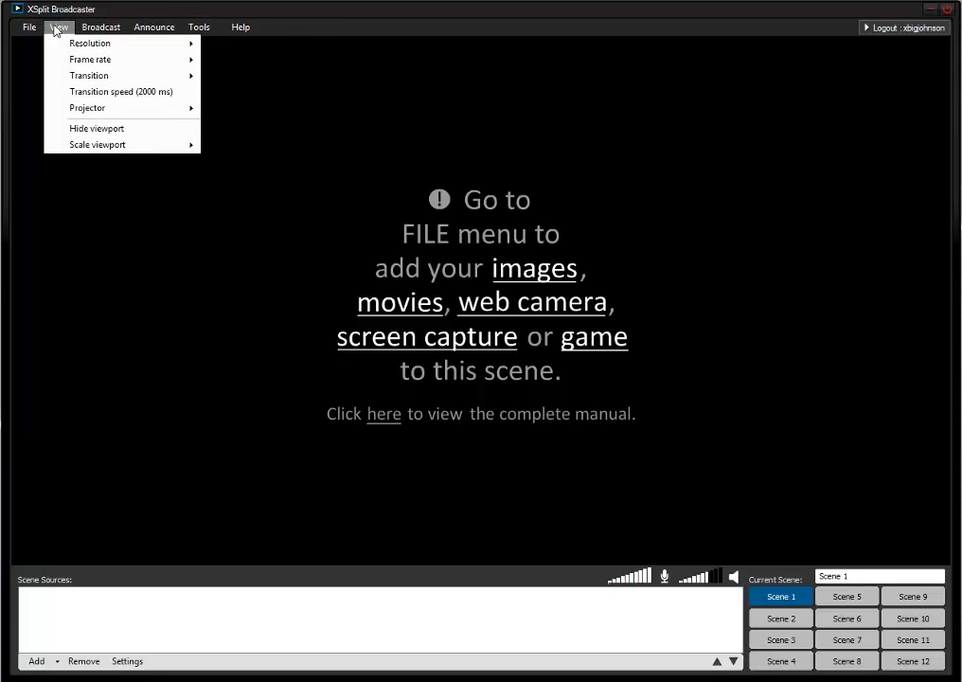
{"action": "left_click", "coordinate": [101, 26]}
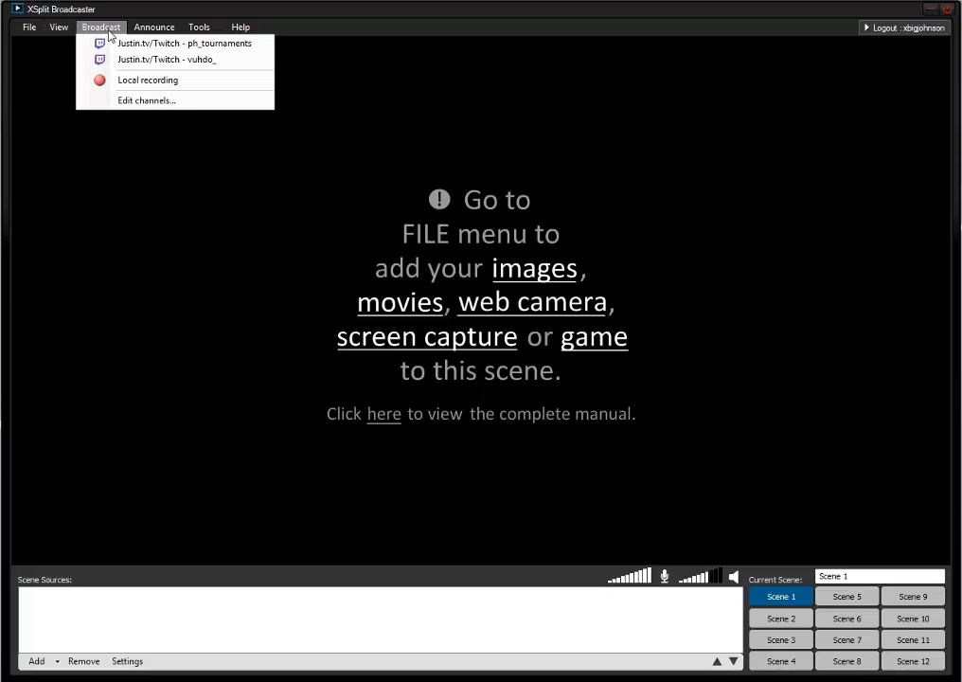
{"action": "left_click", "coordinate": [59, 26]}
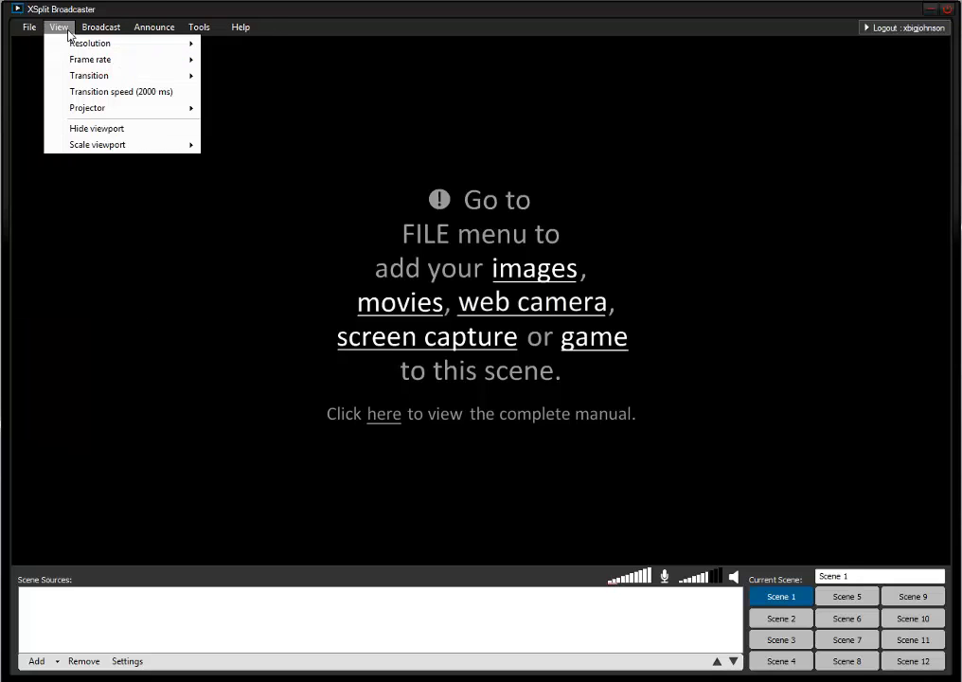
{"action": "mouse_move", "coordinate": [89, 42]}
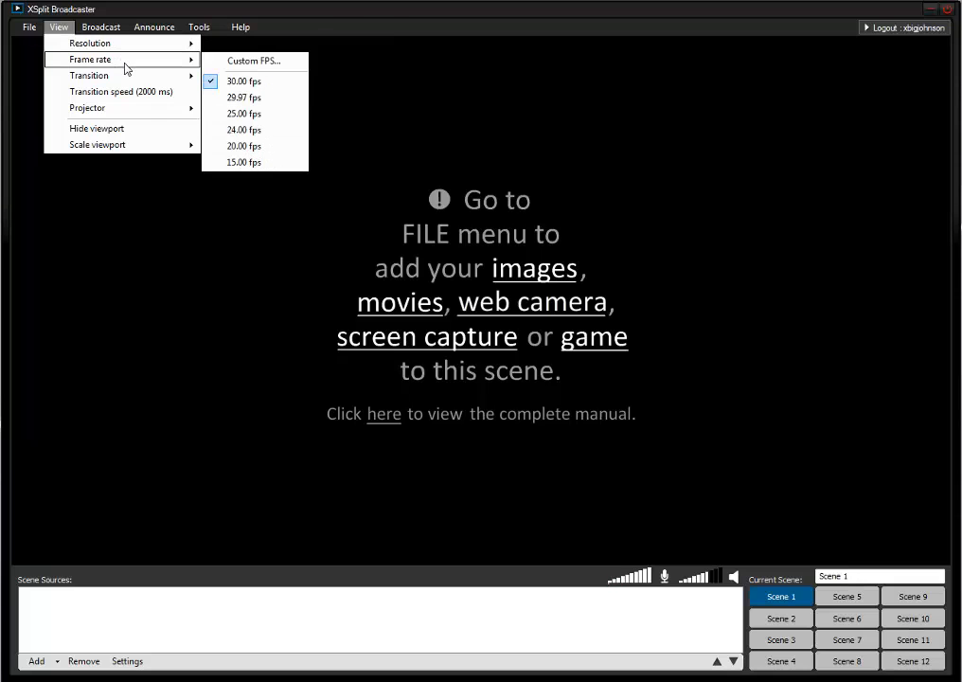
Step: Review the Profile and General tabs of User Settings, then cancel without saving
{"action": "left_click", "coordinate": [154, 27]}
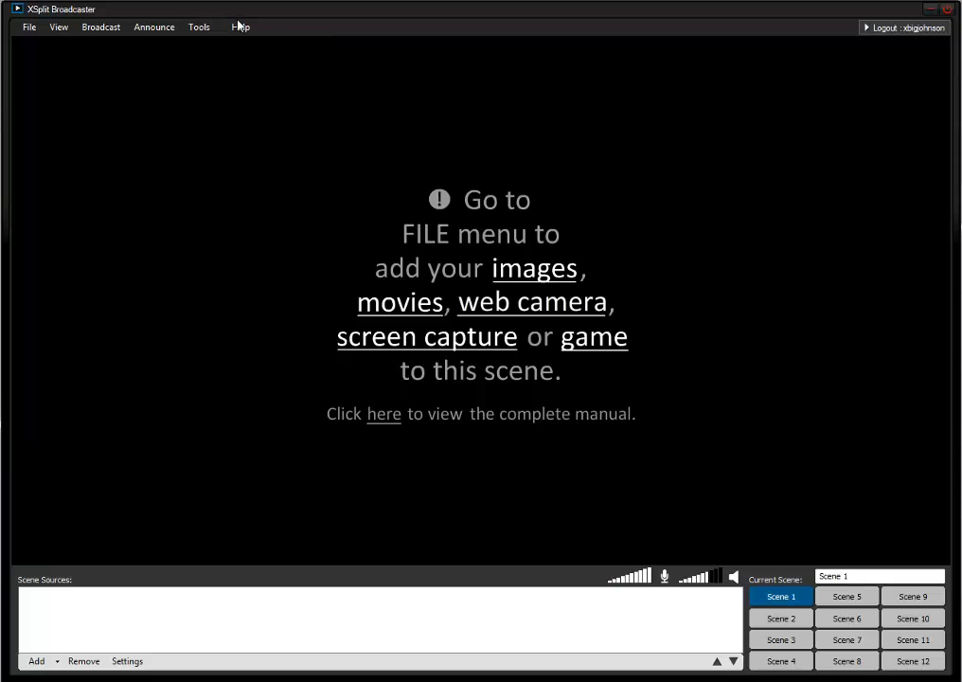
{"action": "mouse_move", "coordinate": [199, 26]}
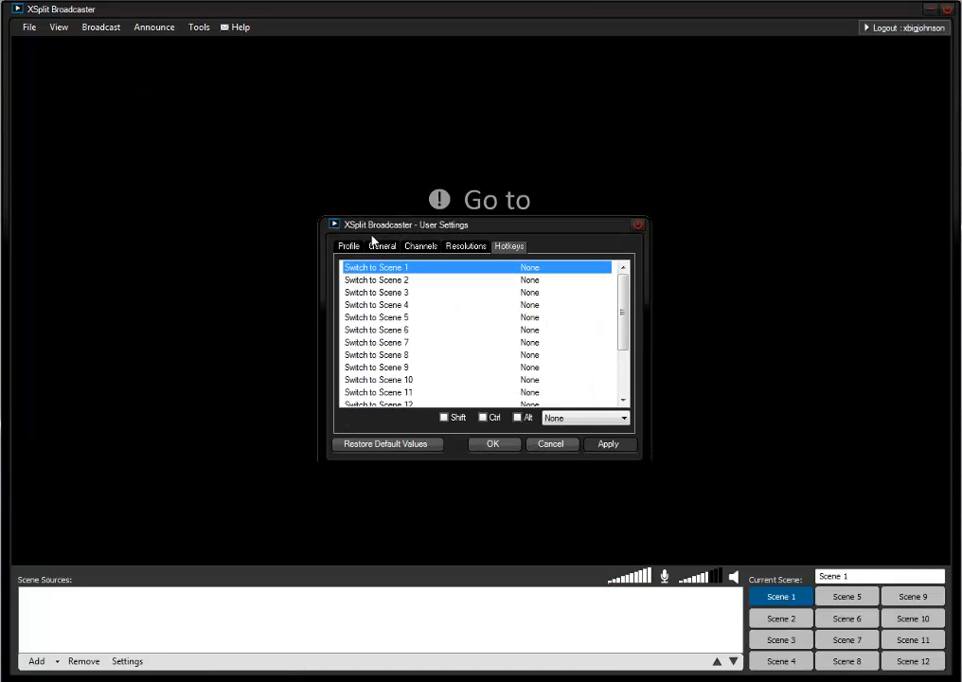
{"action": "left_click", "coordinate": [348, 246]}
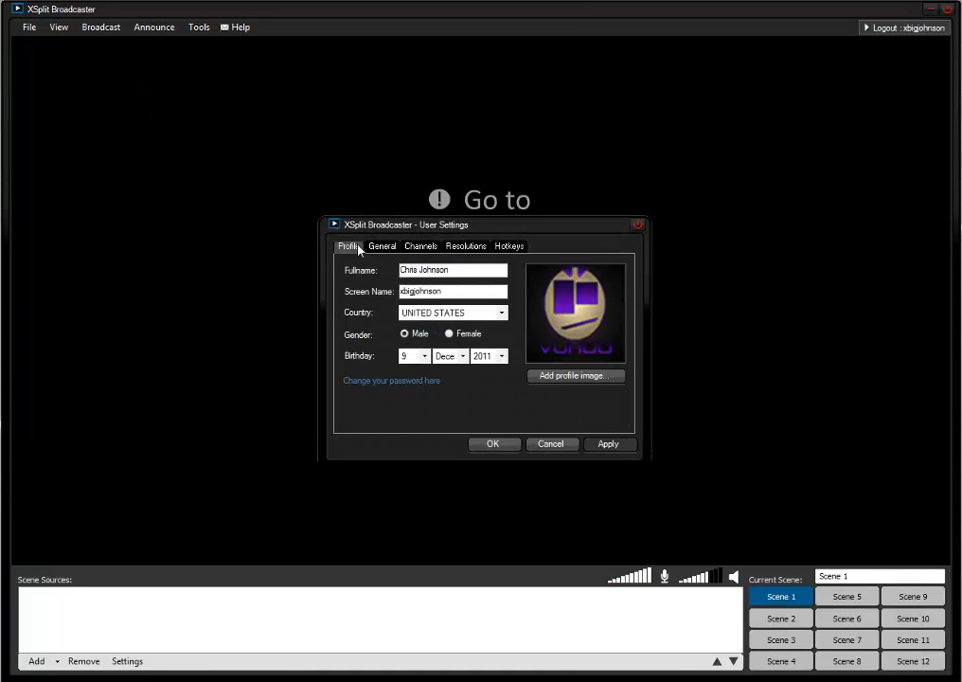
{"action": "left_click", "coordinate": [382, 245]}
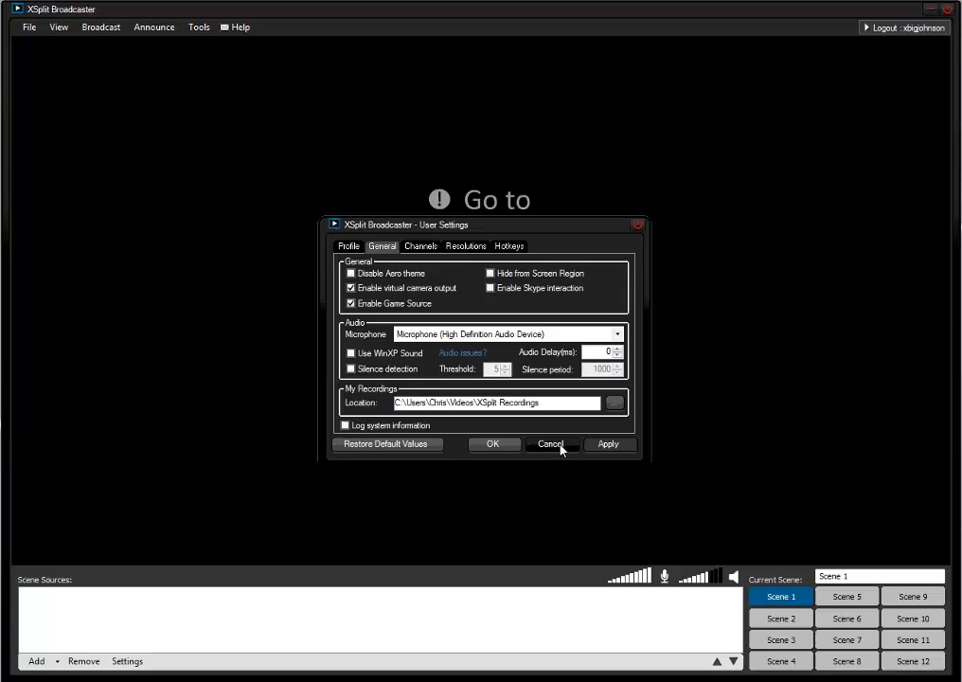
{"action": "left_click", "coordinate": [551, 444]}
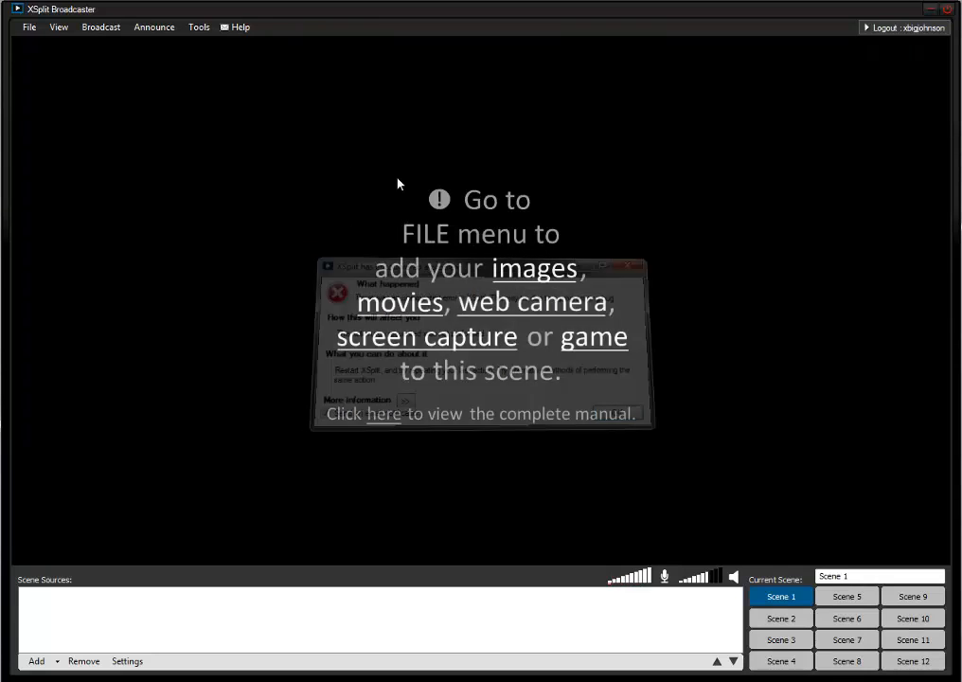
Step: Reopen the second Twitch channel's properties from the broadcast channel settings
{"action": "left_click", "coordinate": [101, 27]}
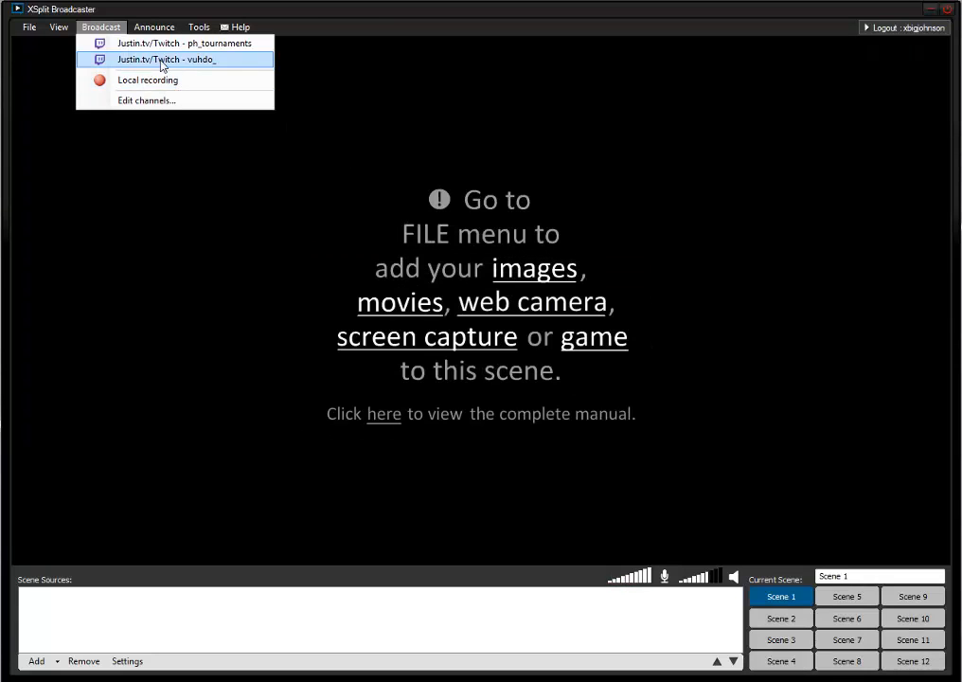
{"action": "left_click", "coordinate": [167, 59]}
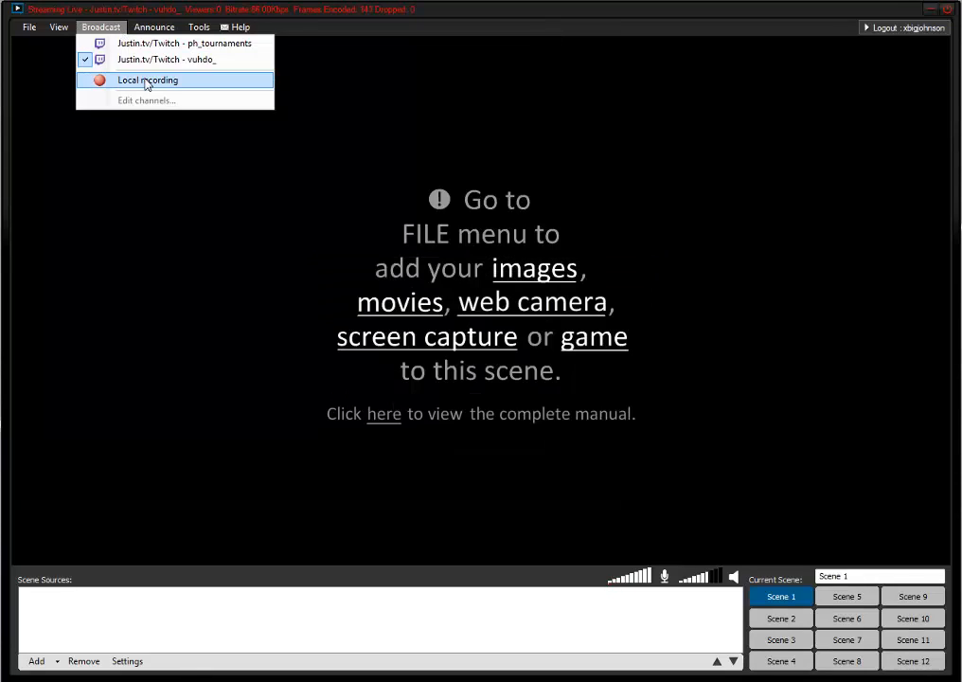
{"action": "mouse_move", "coordinate": [145, 101]}
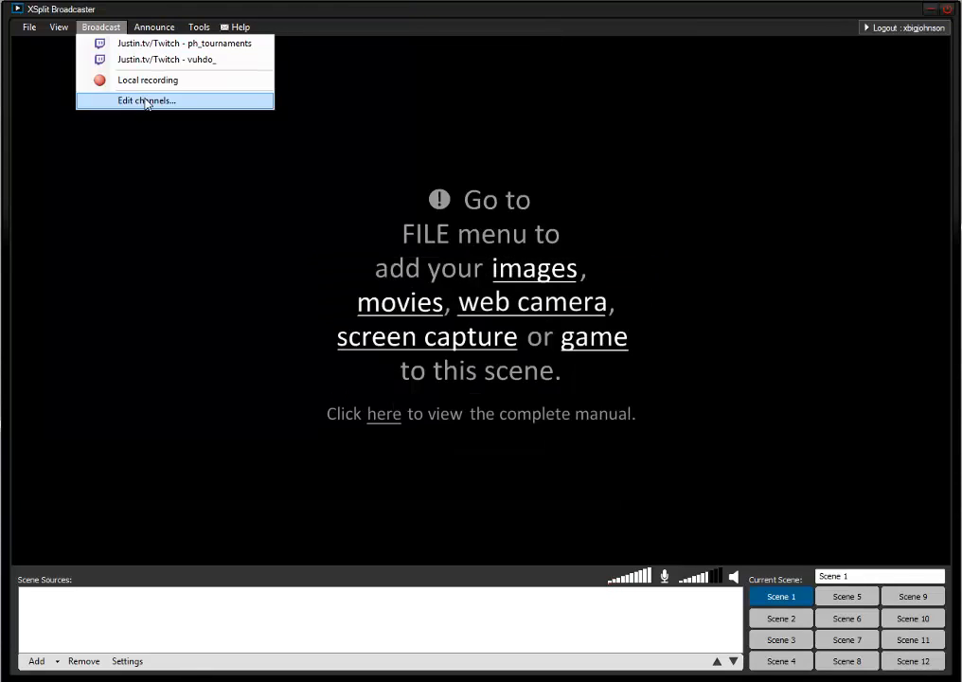
{"action": "left_click", "coordinate": [146, 101]}
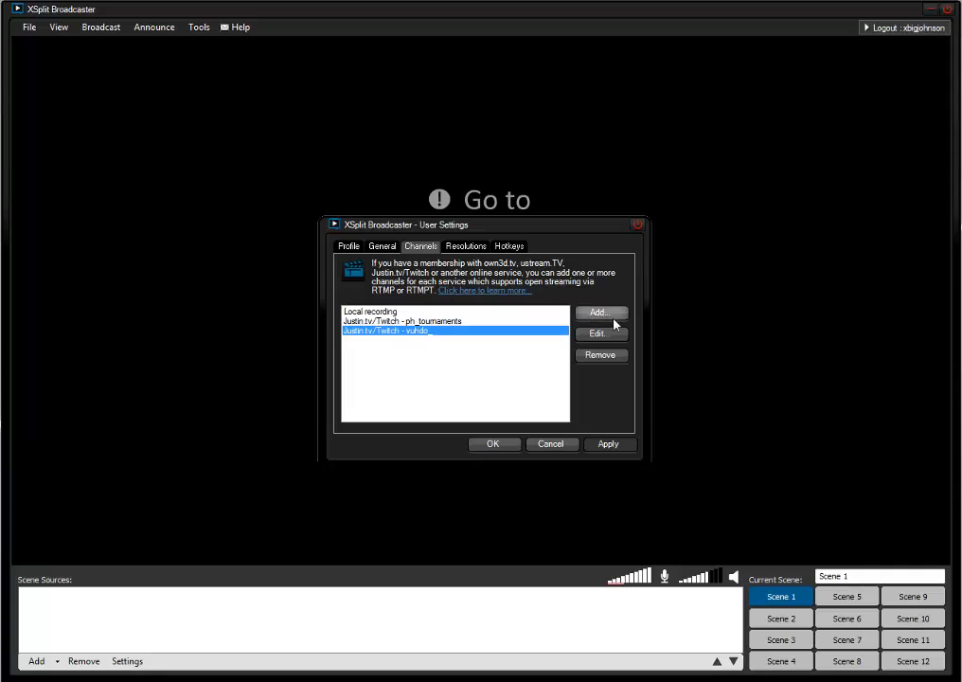
{"action": "left_click", "coordinate": [596, 332]}
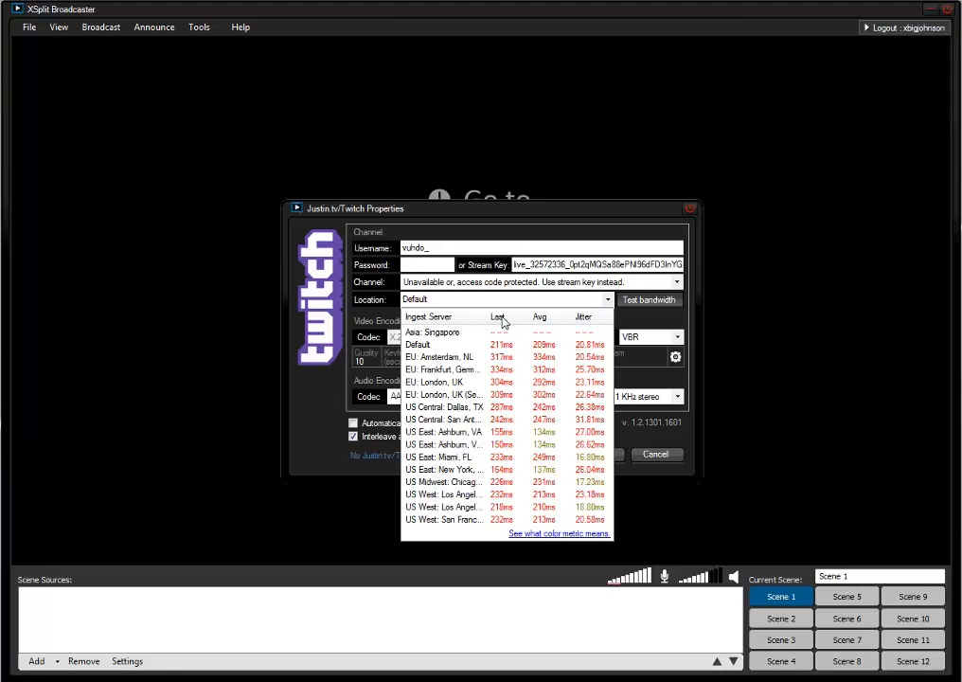
Step: Set the Twitch ingest location to Asia: Singapore and test bandwidth
{"action": "left_click", "coordinate": [444, 432]}
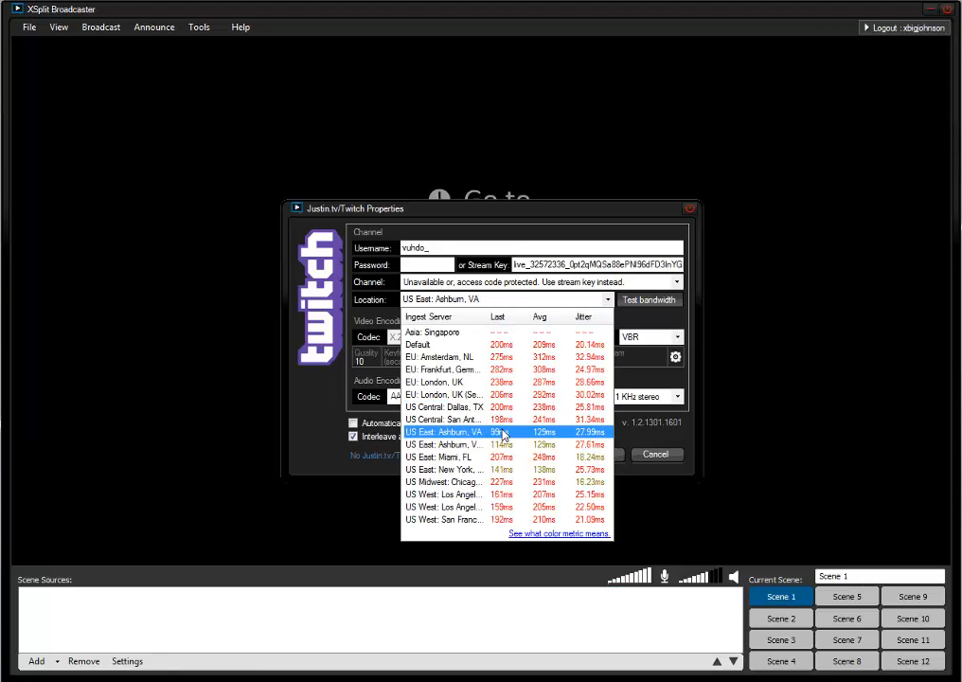
{"action": "left_click", "coordinate": [443, 444]}
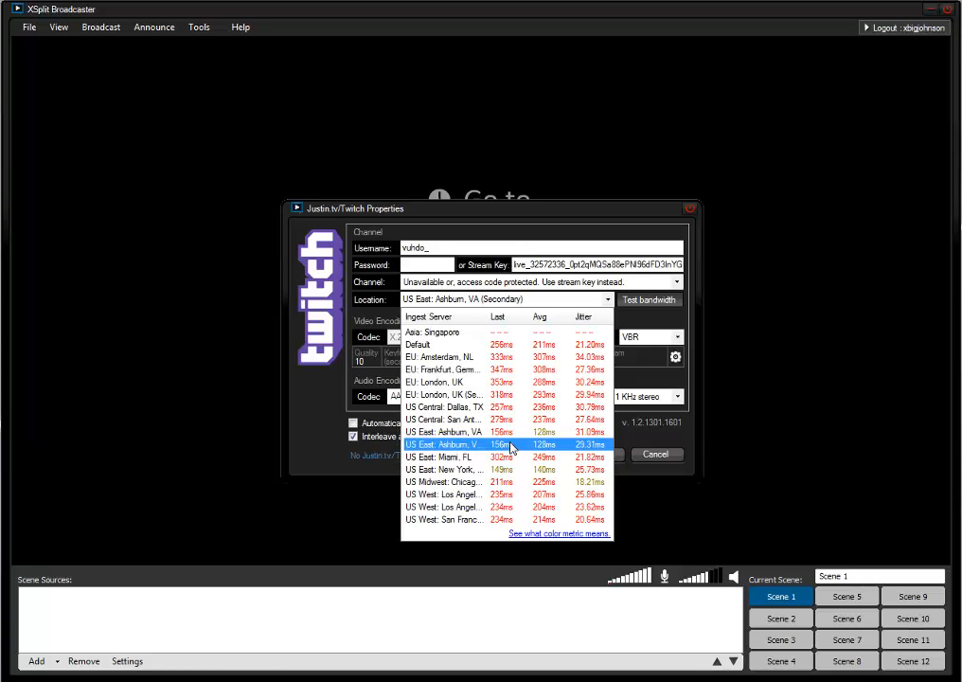
{"action": "left_click", "coordinate": [432, 331]}
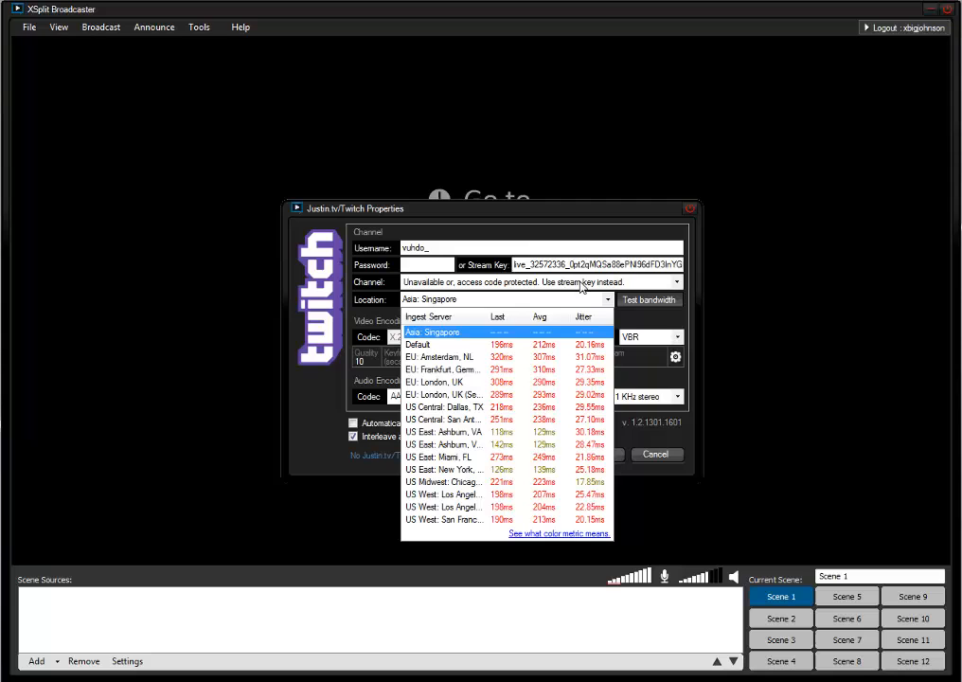
{"action": "left_click", "coordinate": [431, 332]}
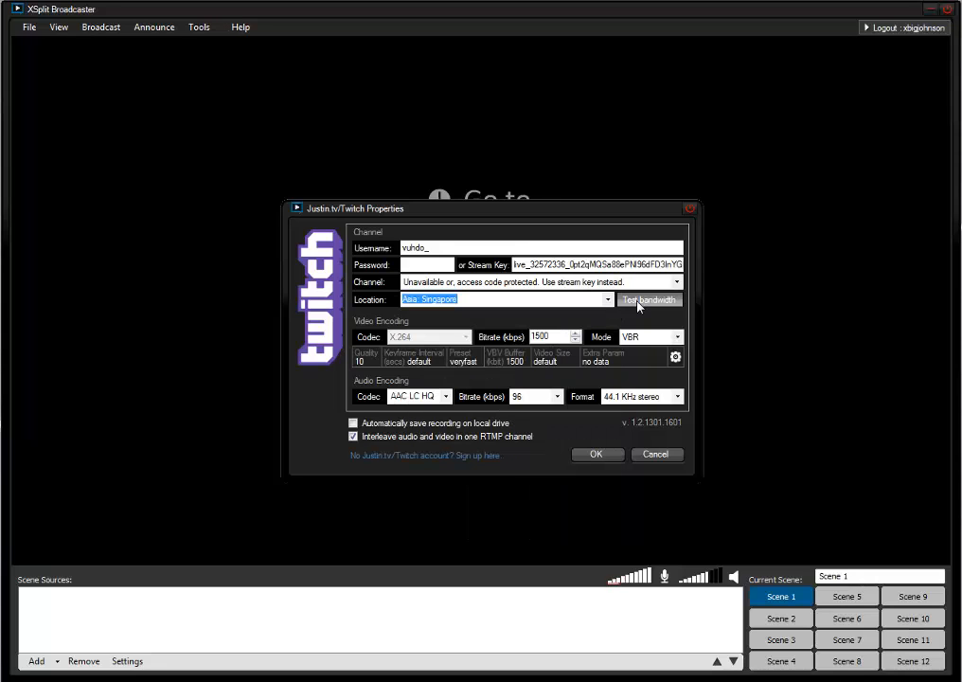
{"action": "left_click", "coordinate": [657, 454]}
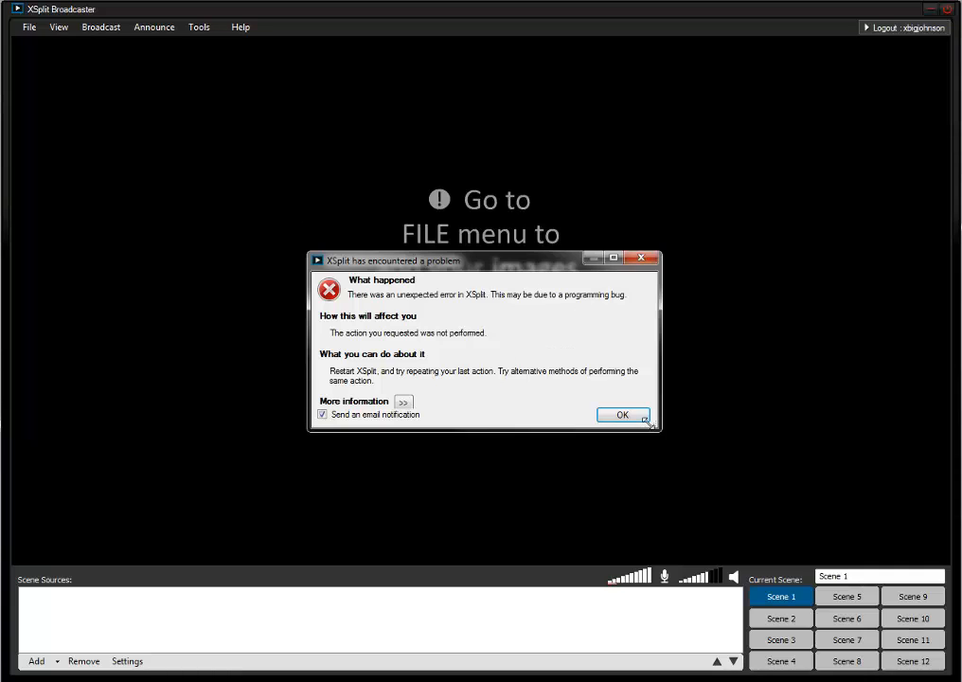
Step: Dismiss the 'XSplit has encountered a problem' error dialog
{"action": "left_click", "coordinate": [623, 414]}
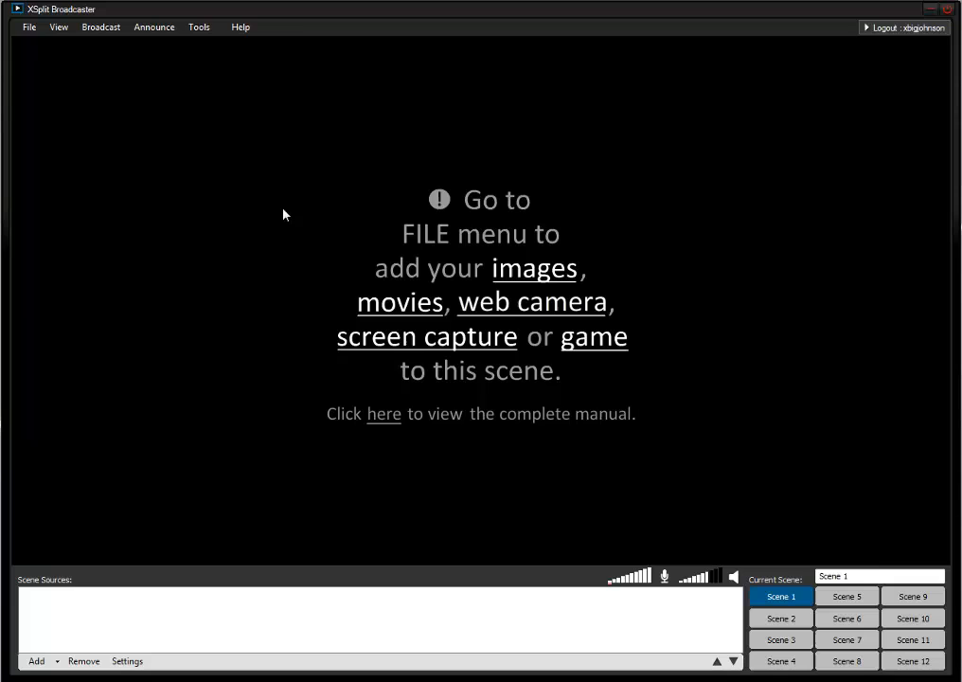
{"action": "mouse_move", "coordinate": [74, 637]}
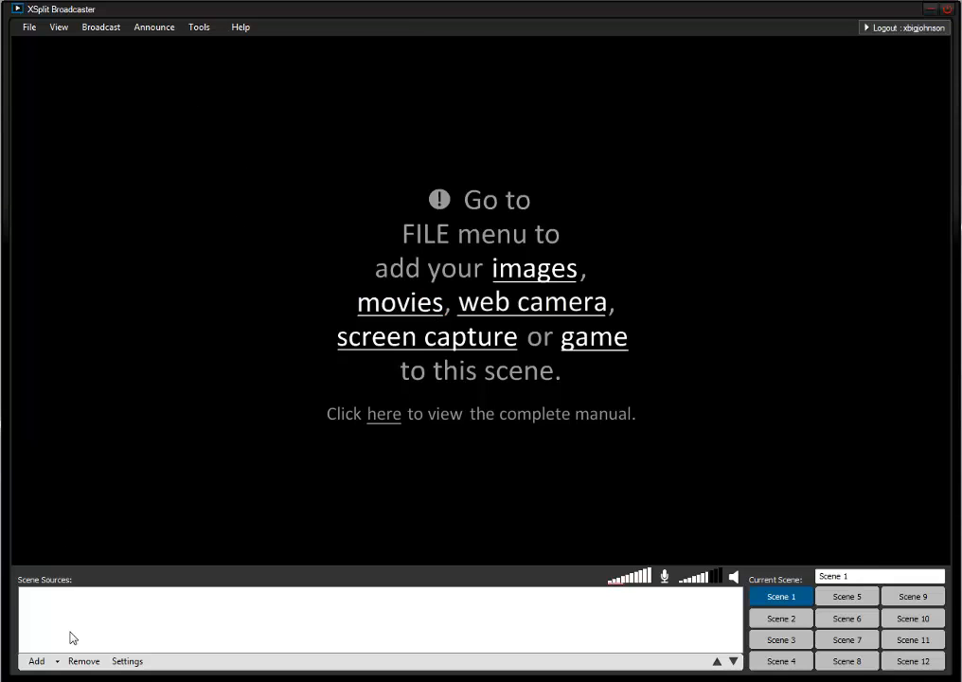
{"action": "mouse_move", "coordinate": [227, 307]}
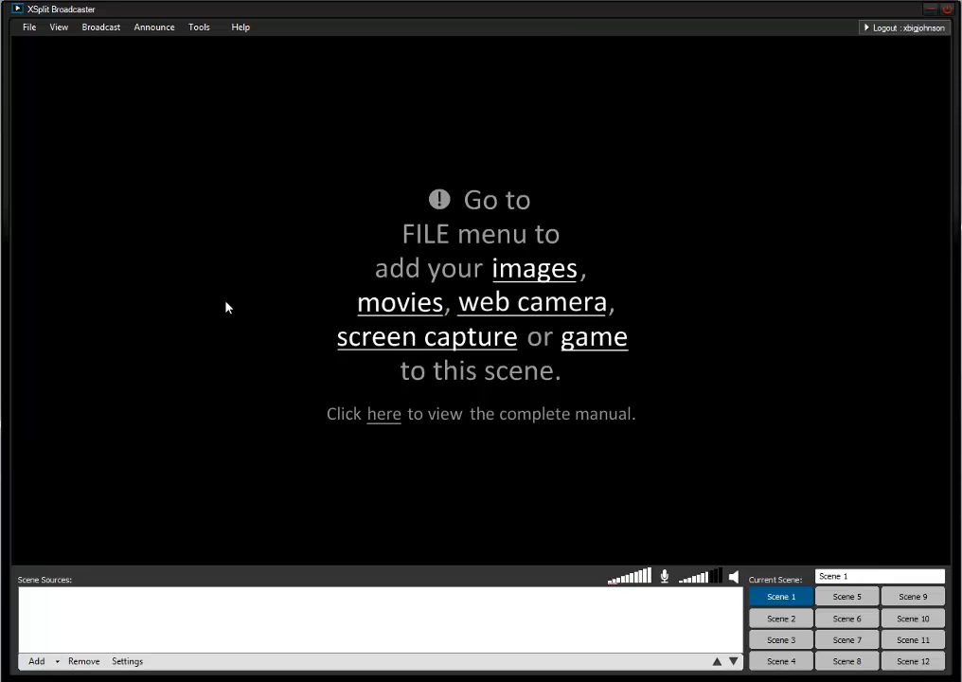
{"action": "mouse_move", "coordinate": [137, 579]}
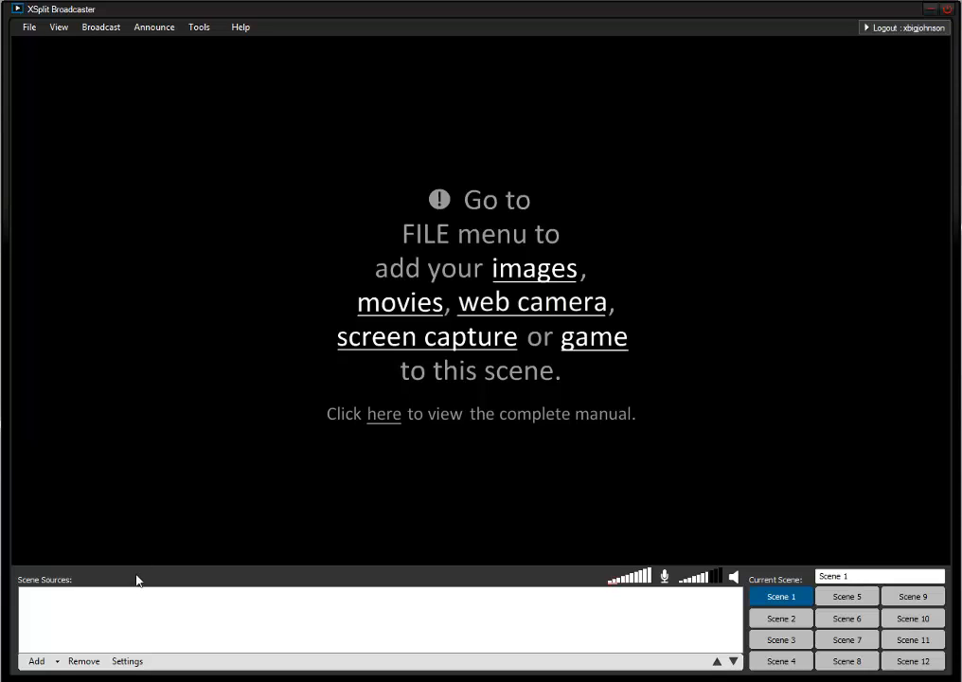
Step: Show the Scene Sources Add menu with its camera and audio device options
{"action": "left_click", "coordinate": [36, 660]}
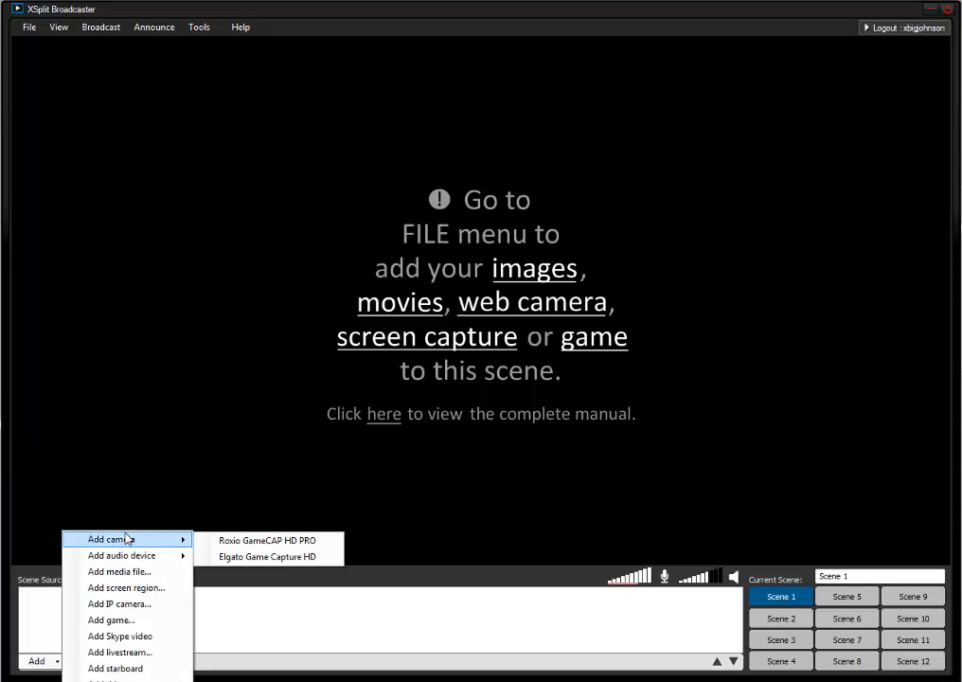
{"action": "mouse_move", "coordinate": [118, 605]}
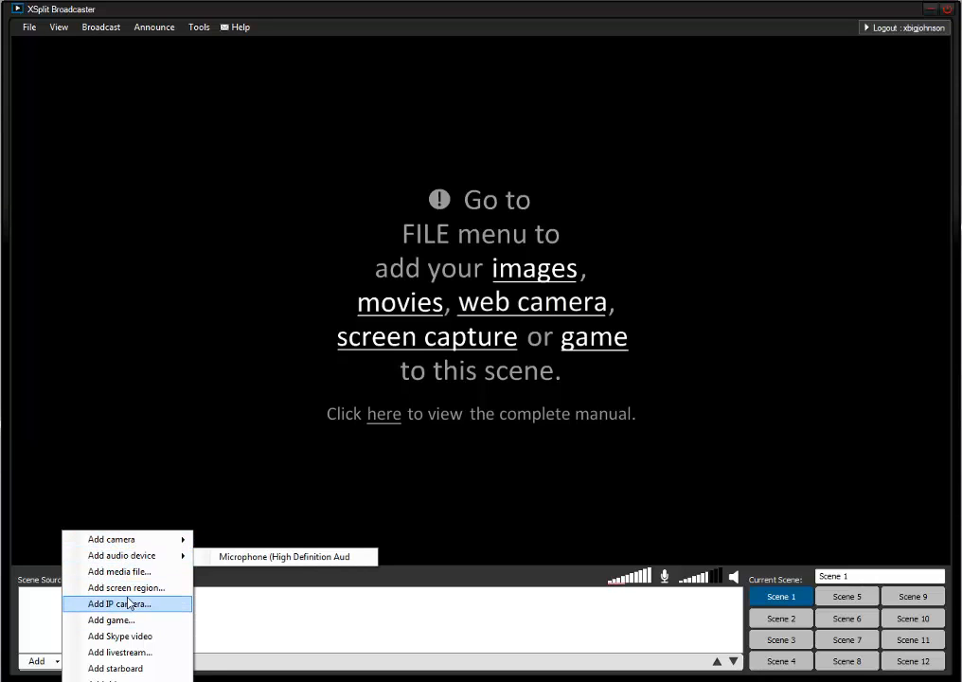
{"action": "mouse_move", "coordinate": [110, 539]}
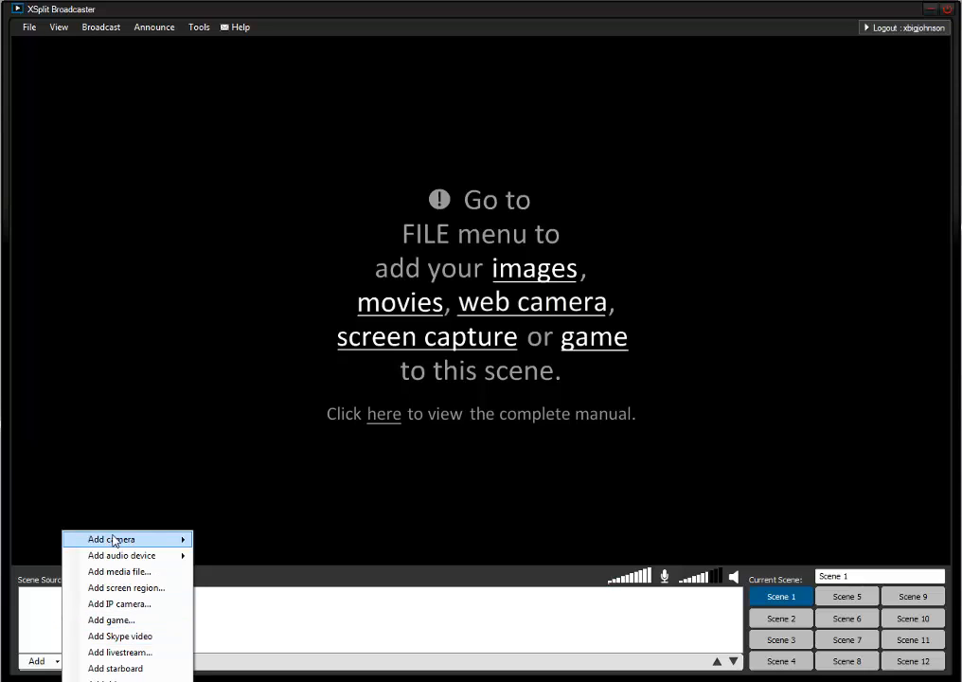
Step: Add the Roxio GameCAP HD PRO camera source to Scene 1
{"action": "left_click", "coordinate": [111, 539]}
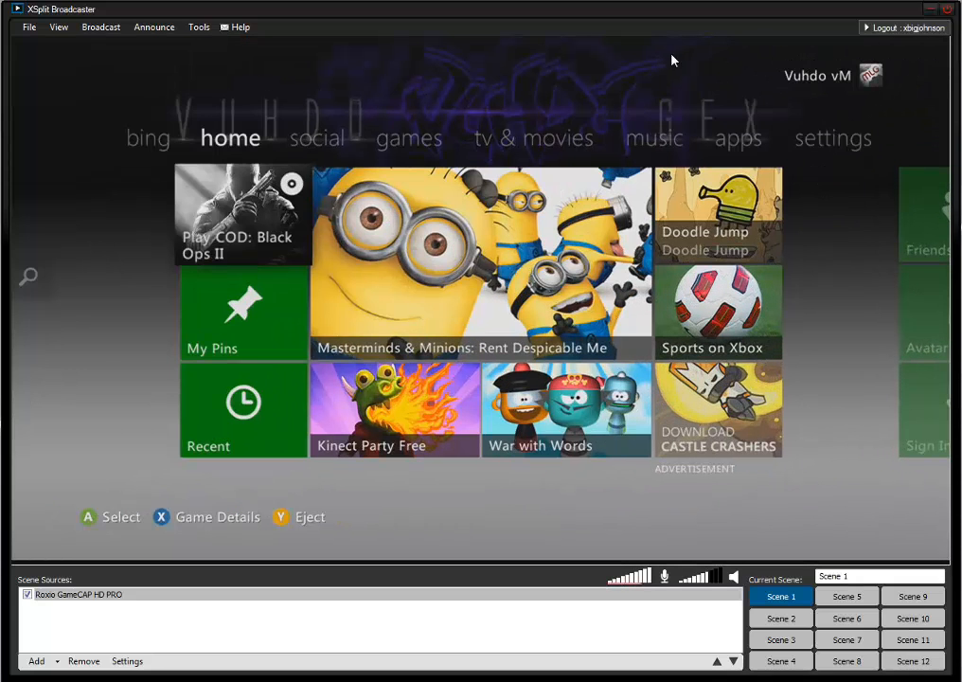
{"action": "mouse_move", "coordinate": [723, 542]}
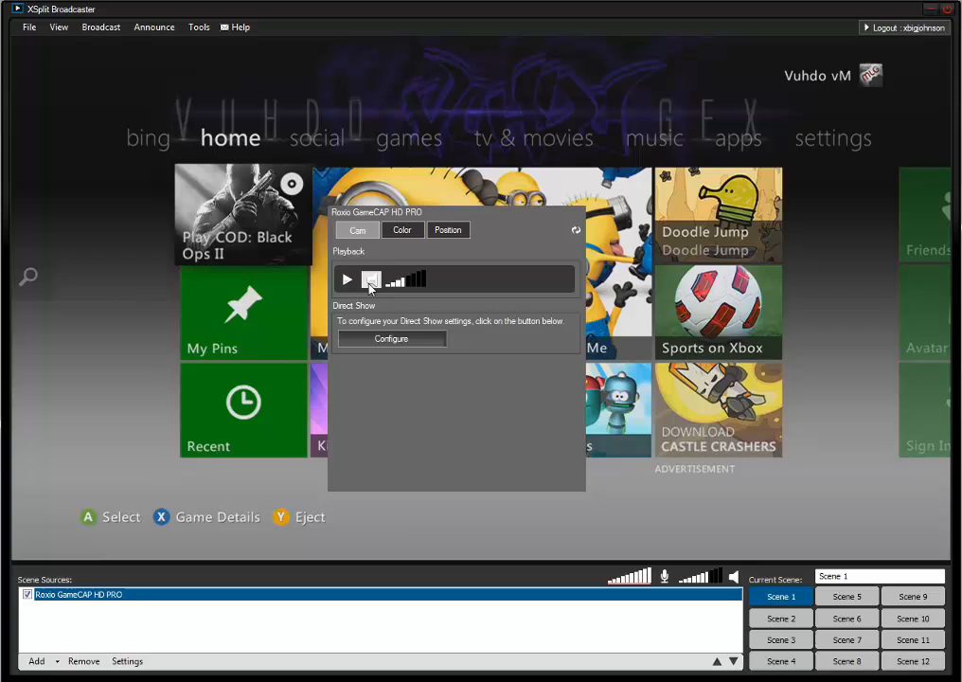
Step: Set the capture source's Force deinterlace to Optimized and close the error message
{"action": "left_click", "coordinate": [348, 280]}
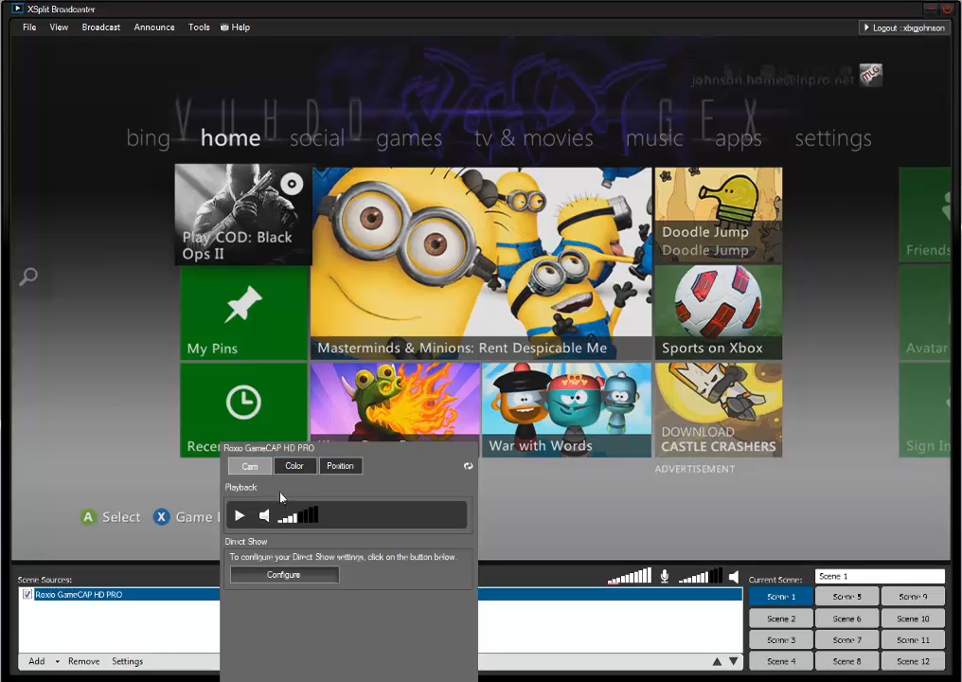
{"action": "left_click", "coordinate": [283, 575]}
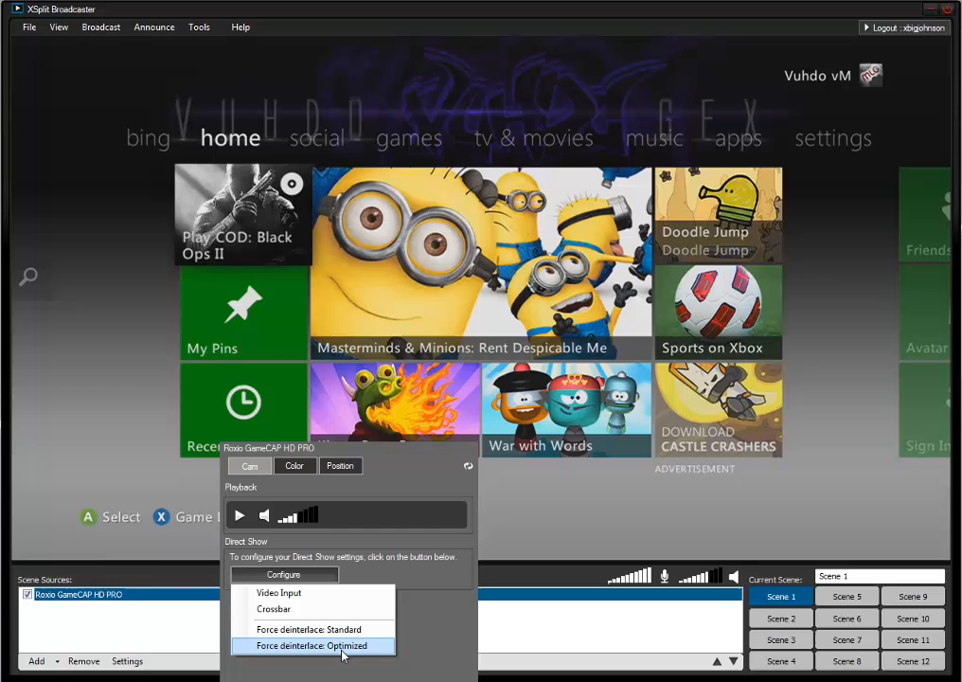
{"action": "left_click", "coordinate": [313, 645]}
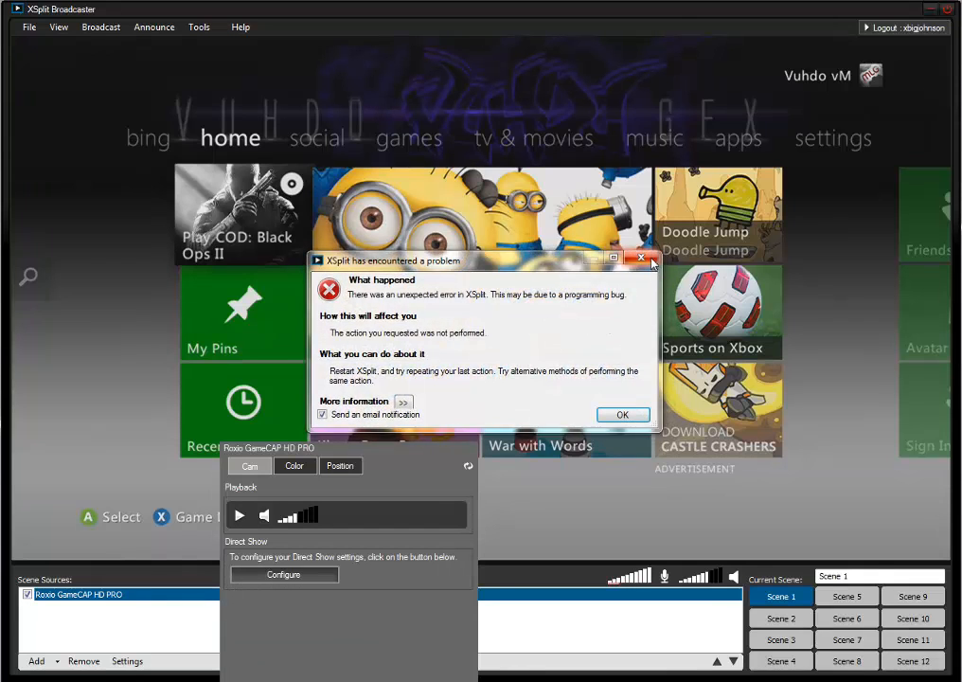
{"action": "left_click", "coordinate": [622, 414]}
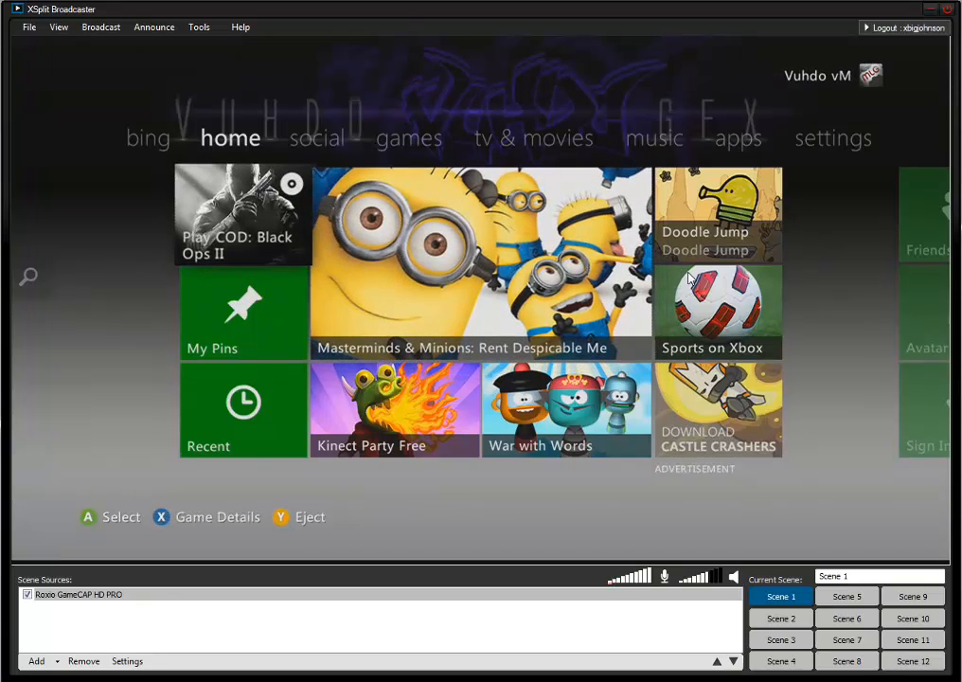
{"action": "left_click", "coordinate": [317, 138]}
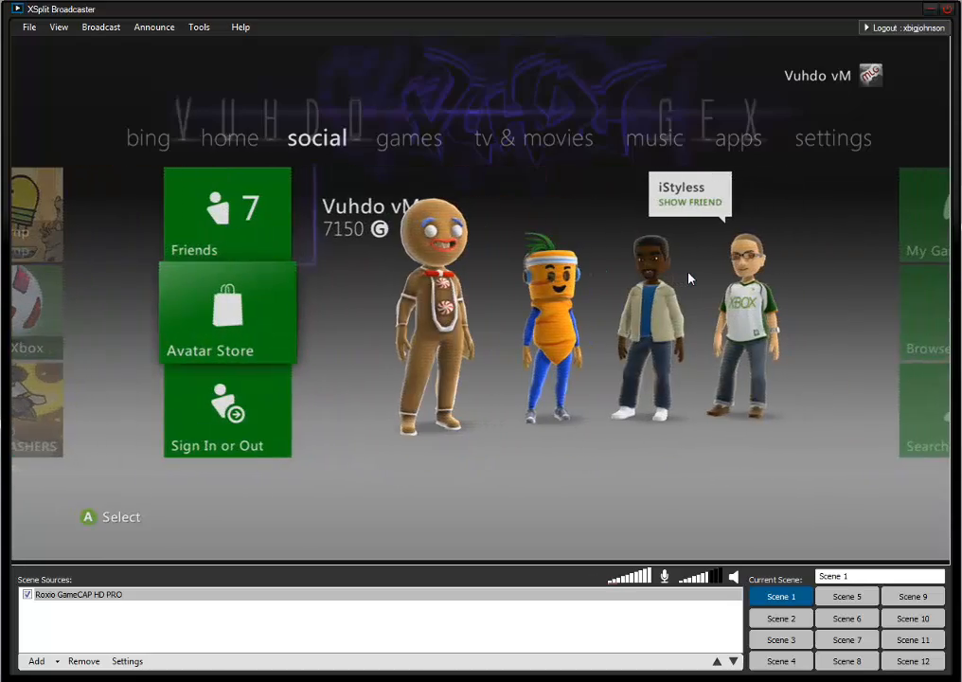
{"action": "left_click", "coordinate": [229, 137]}
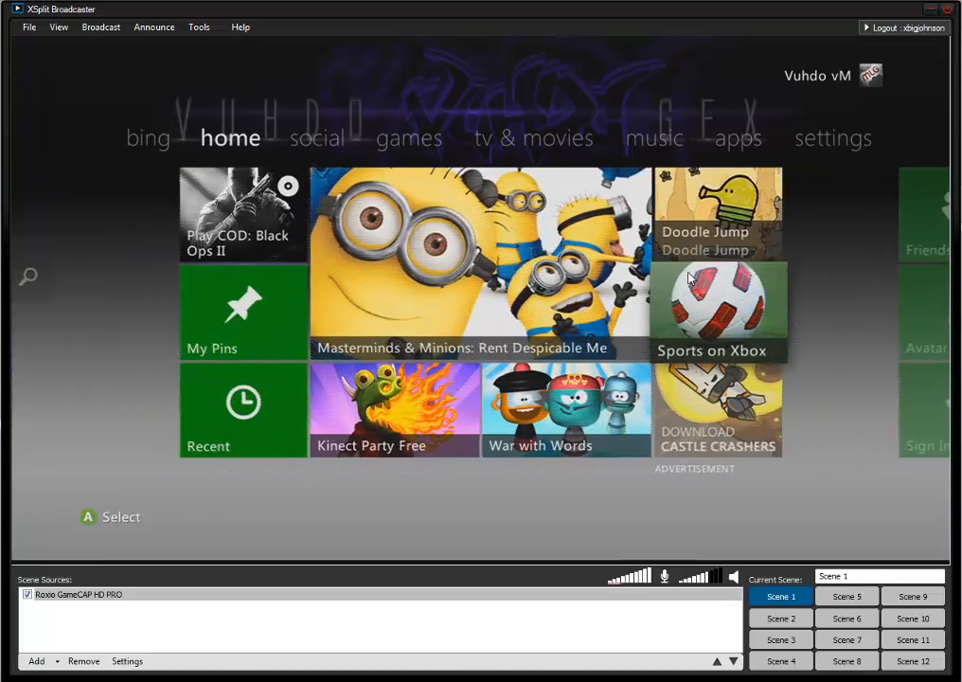
{"action": "left_click", "coordinate": [317, 138]}
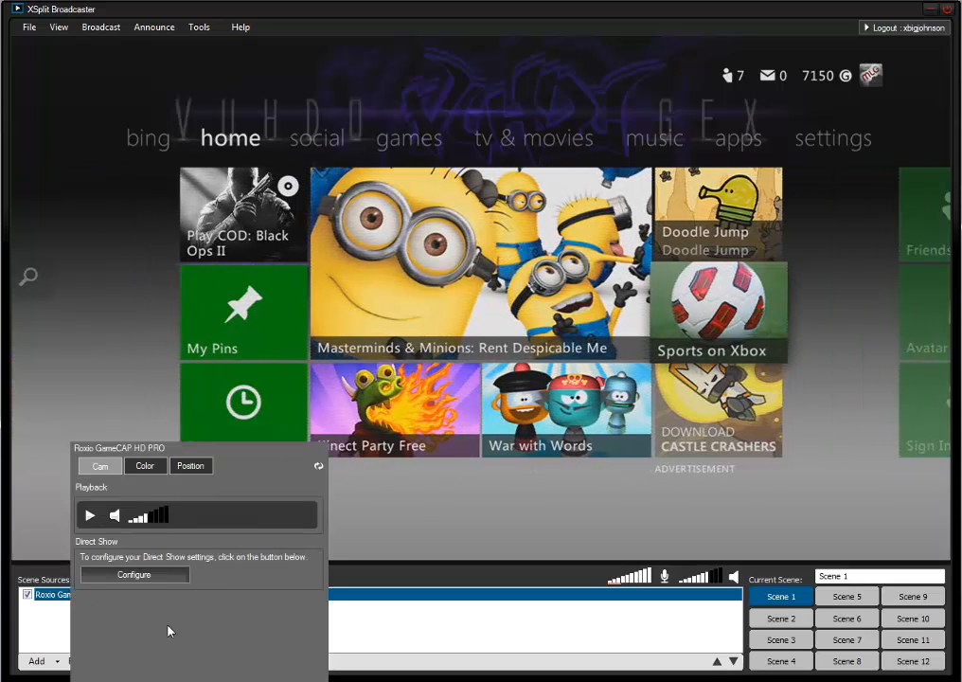
{"action": "left_click", "coordinate": [134, 575]}
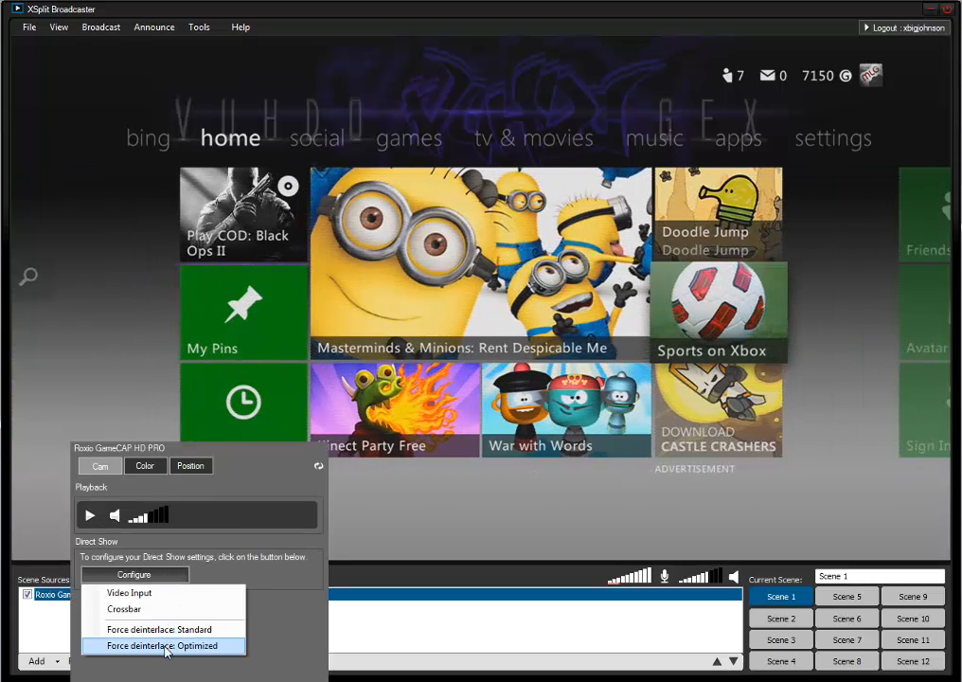
{"action": "left_click", "coordinate": [165, 645]}
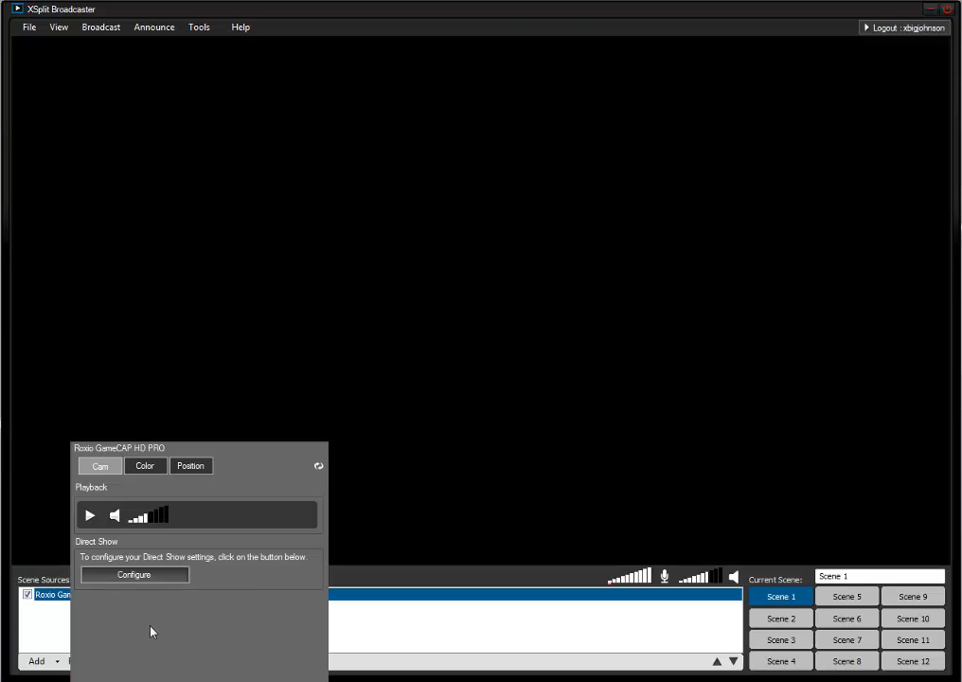
{"action": "left_click", "coordinate": [134, 575]}
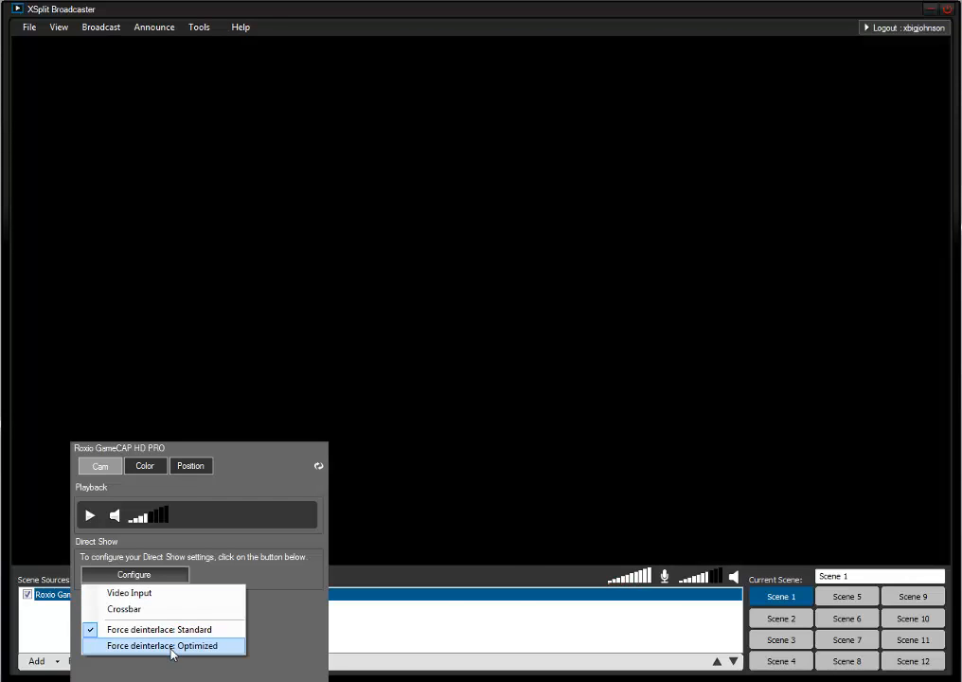
{"action": "left_click", "coordinate": [163, 645]}
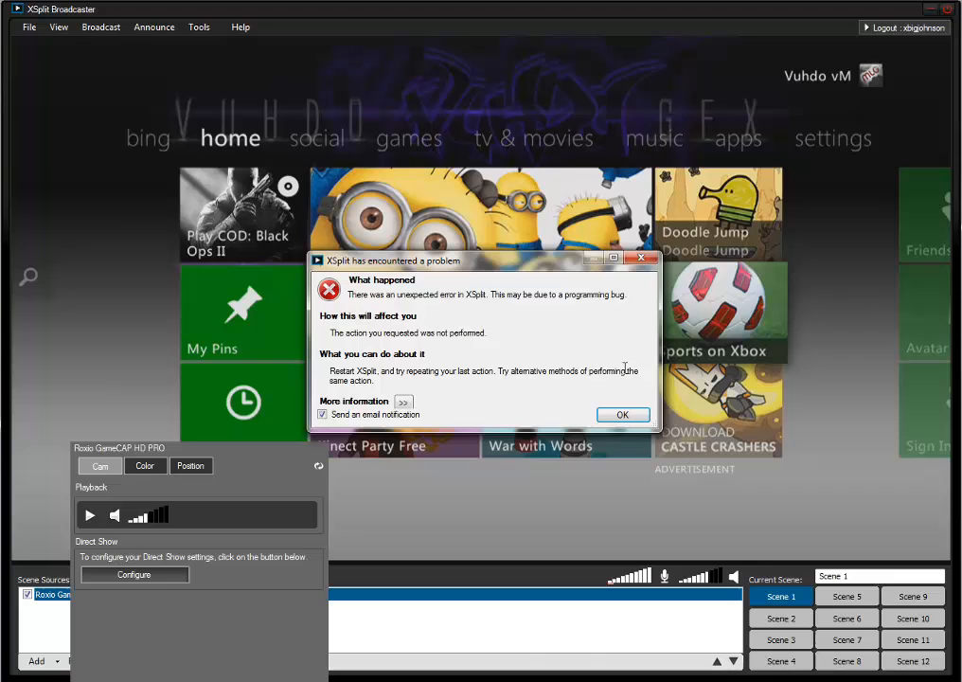
{"action": "left_click", "coordinate": [623, 414]}
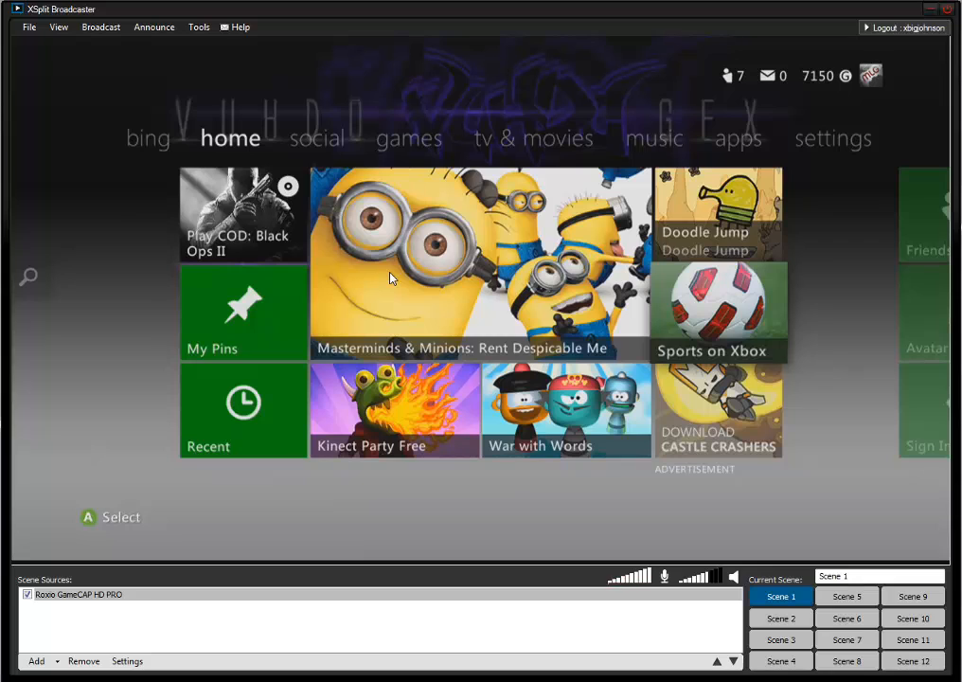
{"action": "mouse_move", "coordinate": [369, 280]}
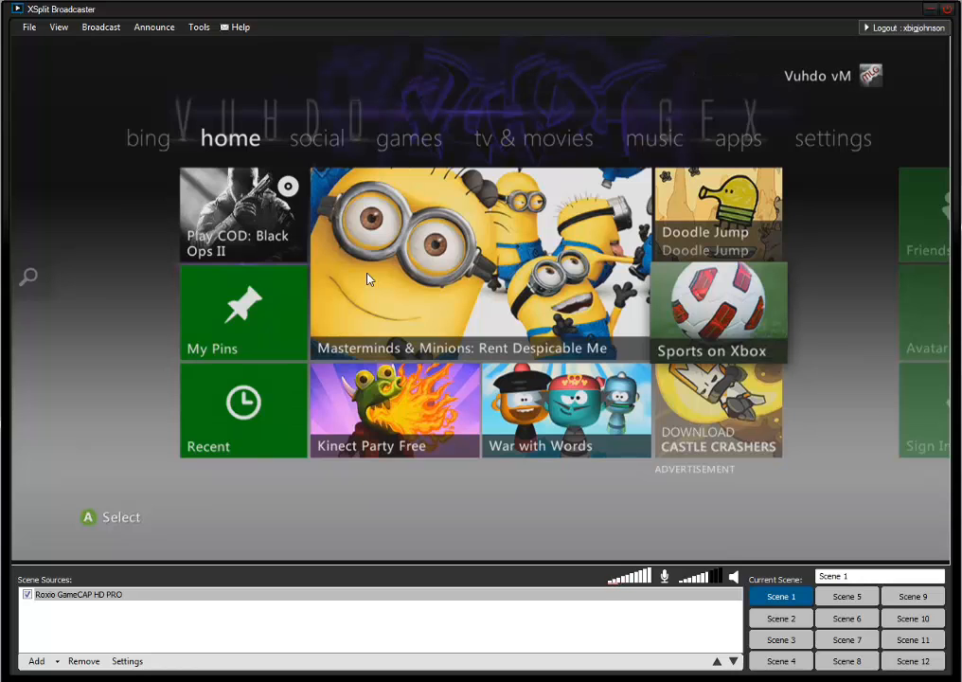
{"action": "mouse_move", "coordinate": [620, 159]}
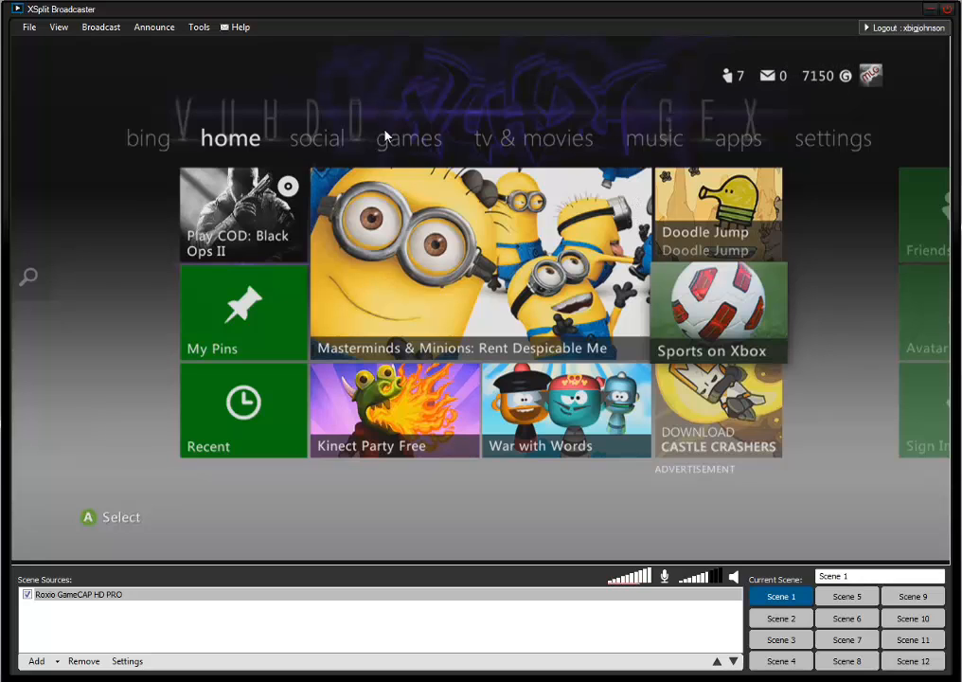
{"action": "mouse_move", "coordinate": [423, 344]}
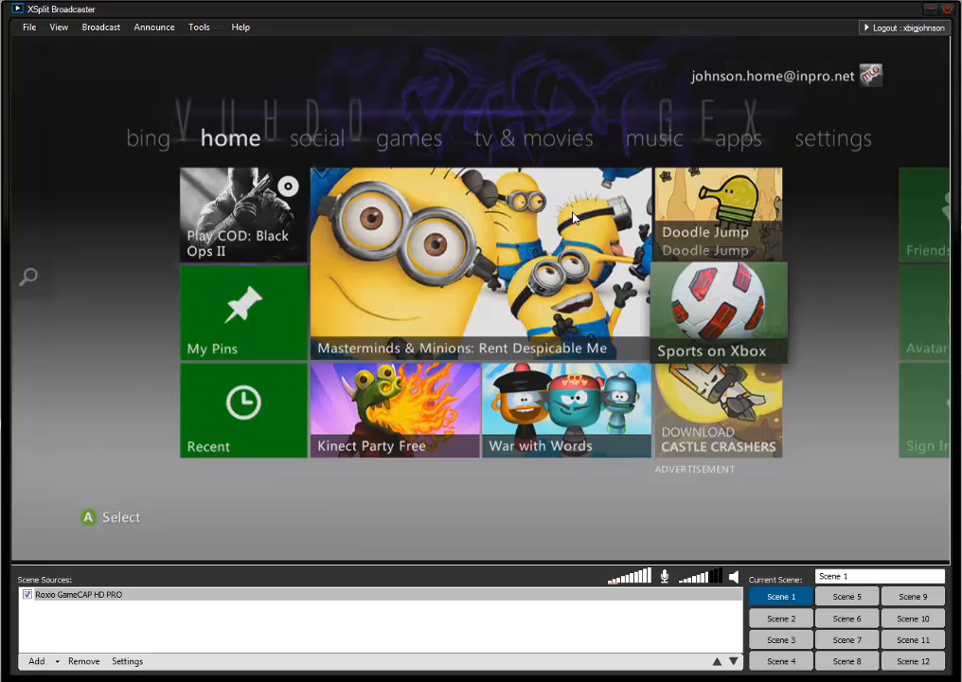
{"action": "mouse_move", "coordinate": [649, 235]}
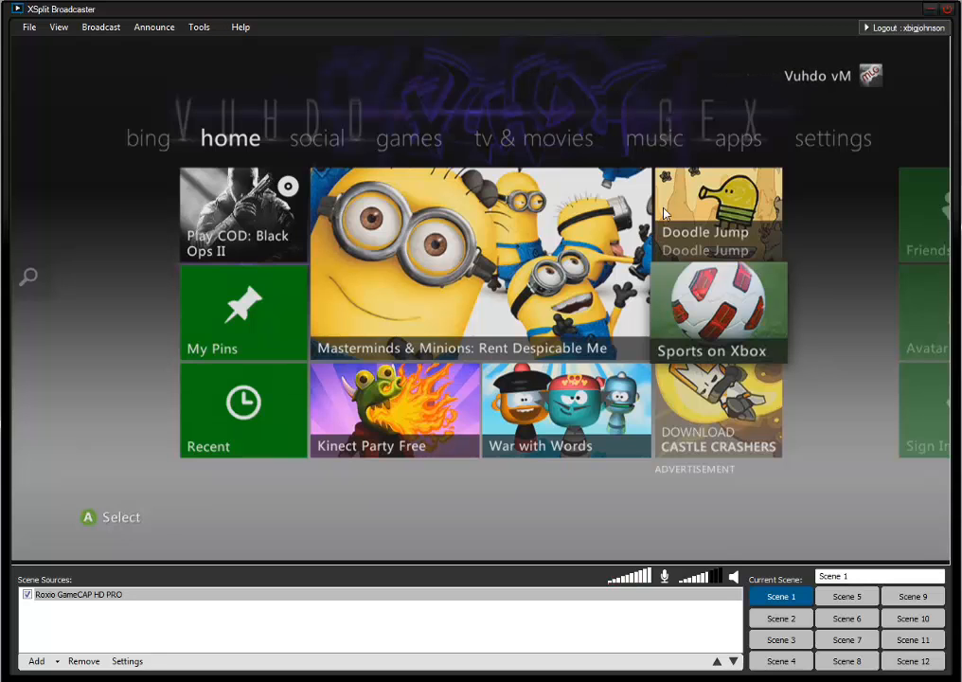
Step: Add Merk.png from TwitchOverlays\Optic as a media file overlay, dismissing the error
{"action": "left_click", "coordinate": [79, 594]}
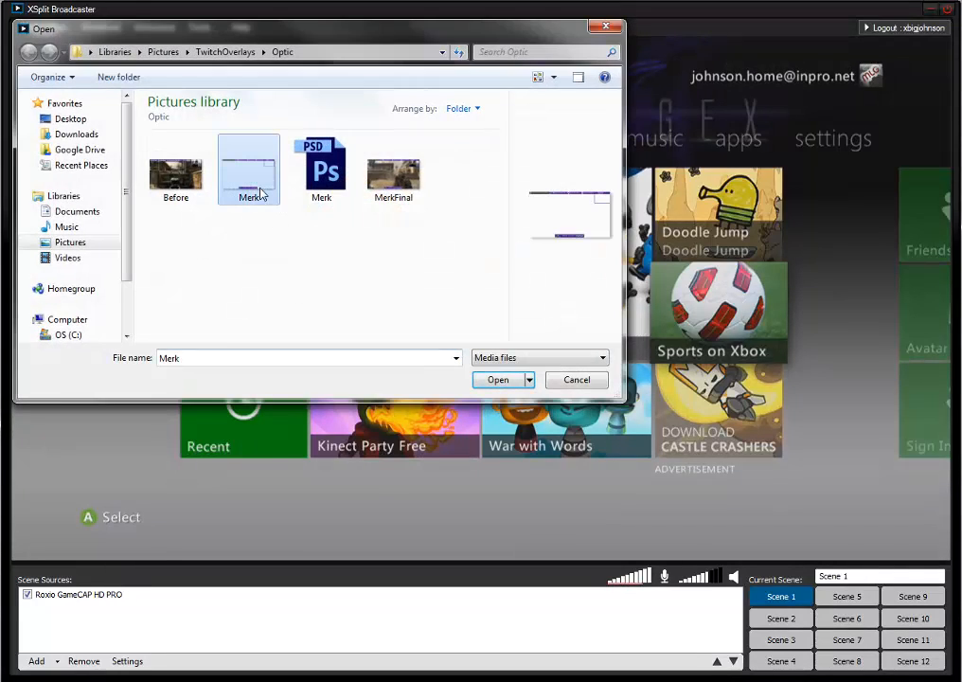
{"action": "left_click", "coordinate": [497, 380]}
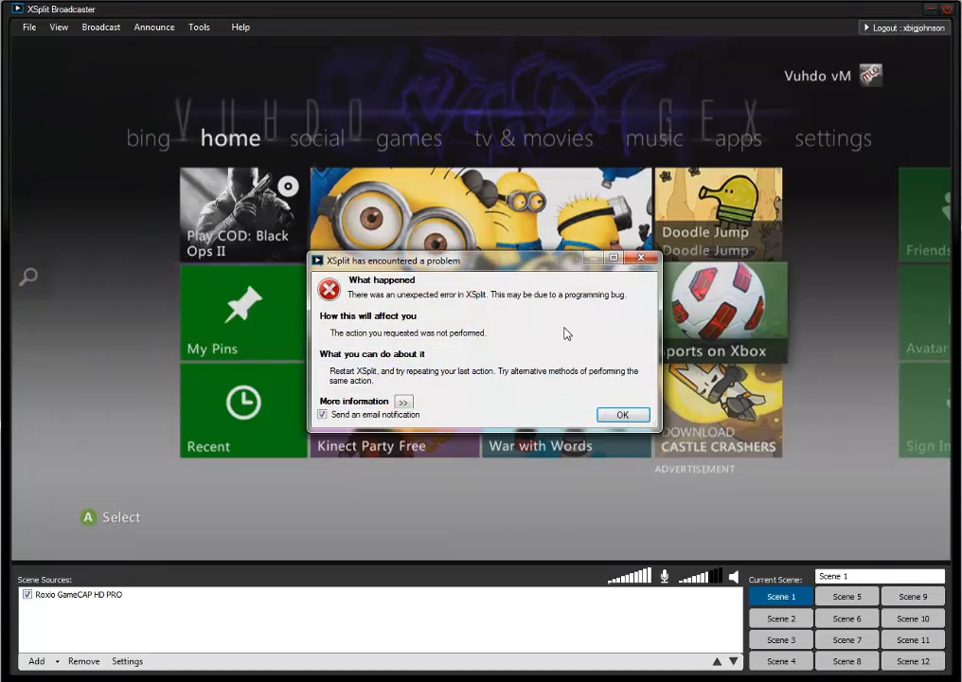
{"action": "left_click", "coordinate": [623, 414]}
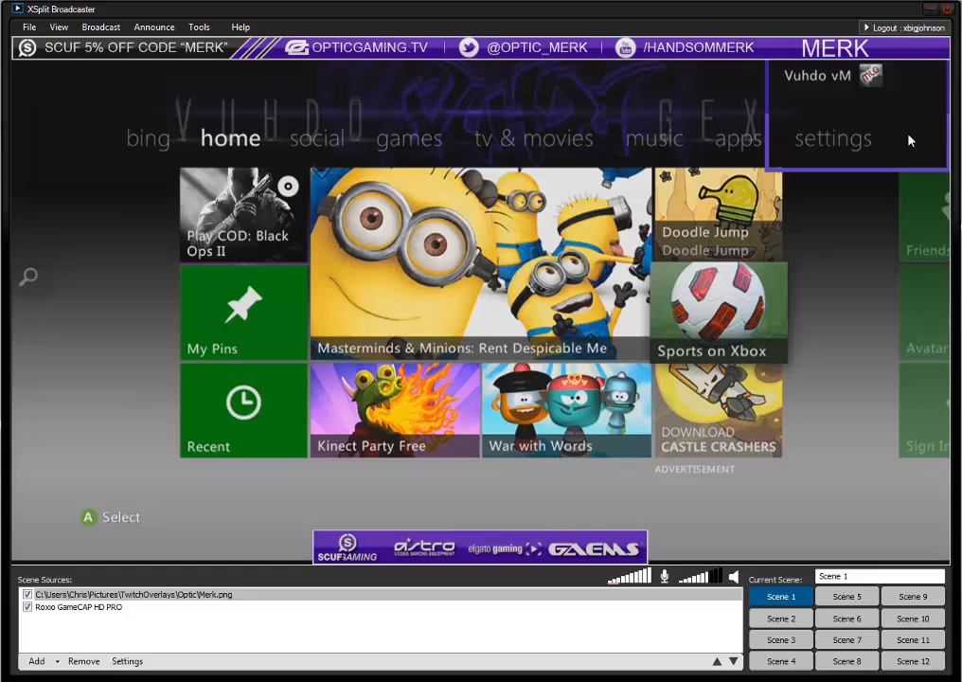
{"action": "left_click", "coordinate": [36, 661]}
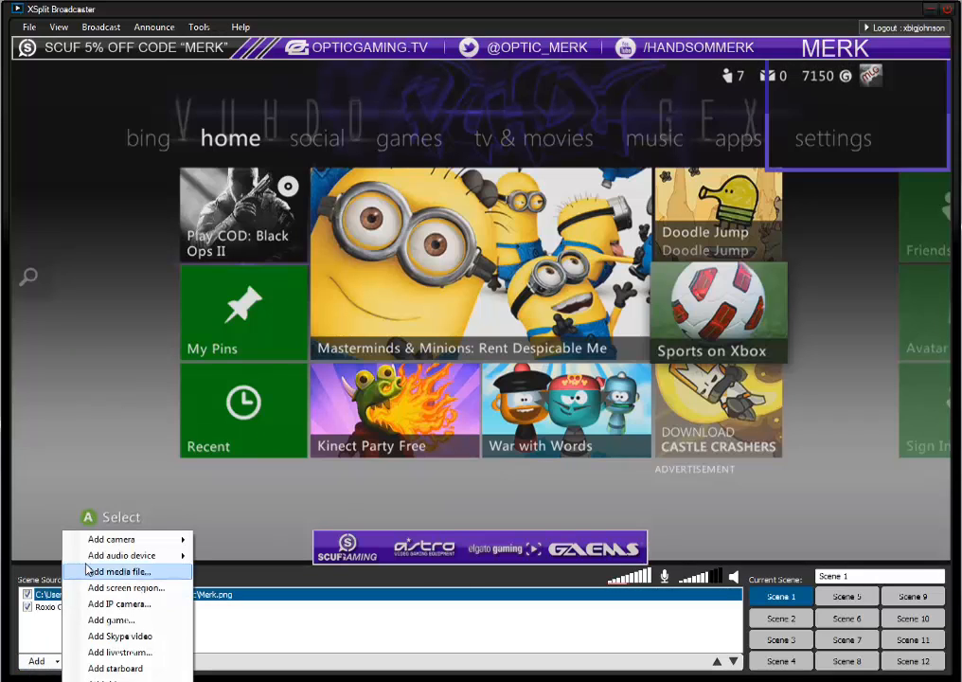
{"action": "mouse_move", "coordinate": [125, 587]}
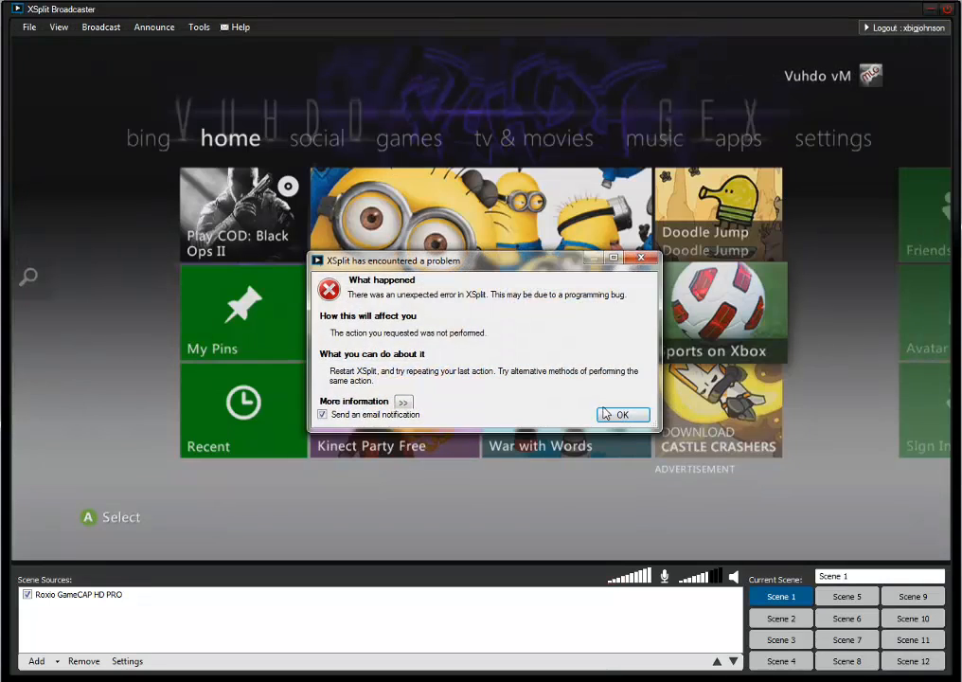
Step: Dismiss the error, leaving the purple CommentaryOverlay.png bar along the capture's bottom
{"action": "left_click", "coordinate": [623, 414]}
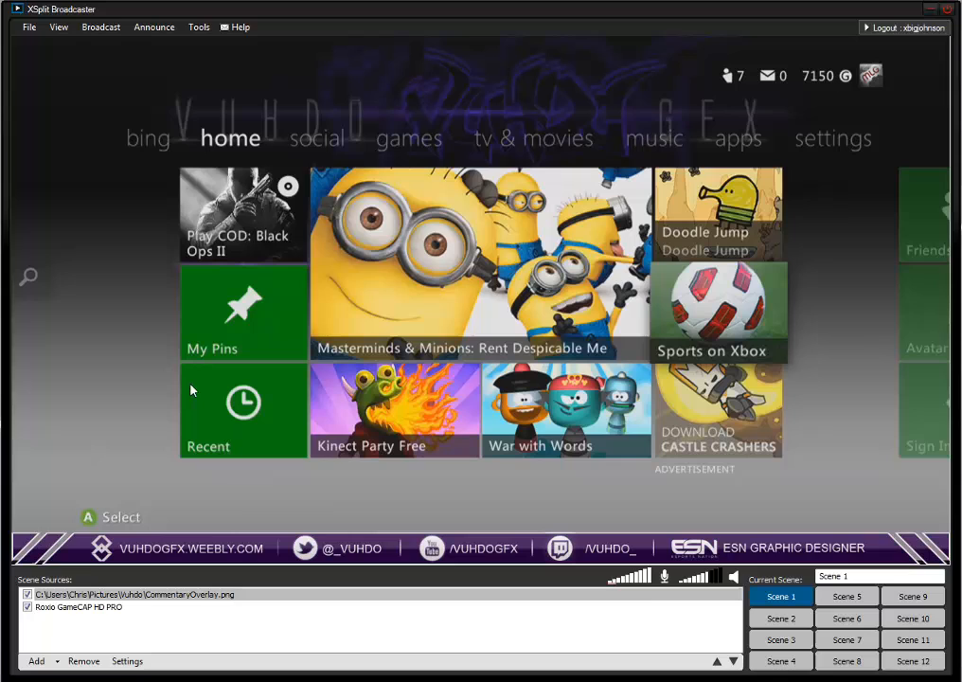
{"action": "mouse_move", "coordinate": [670, 492]}
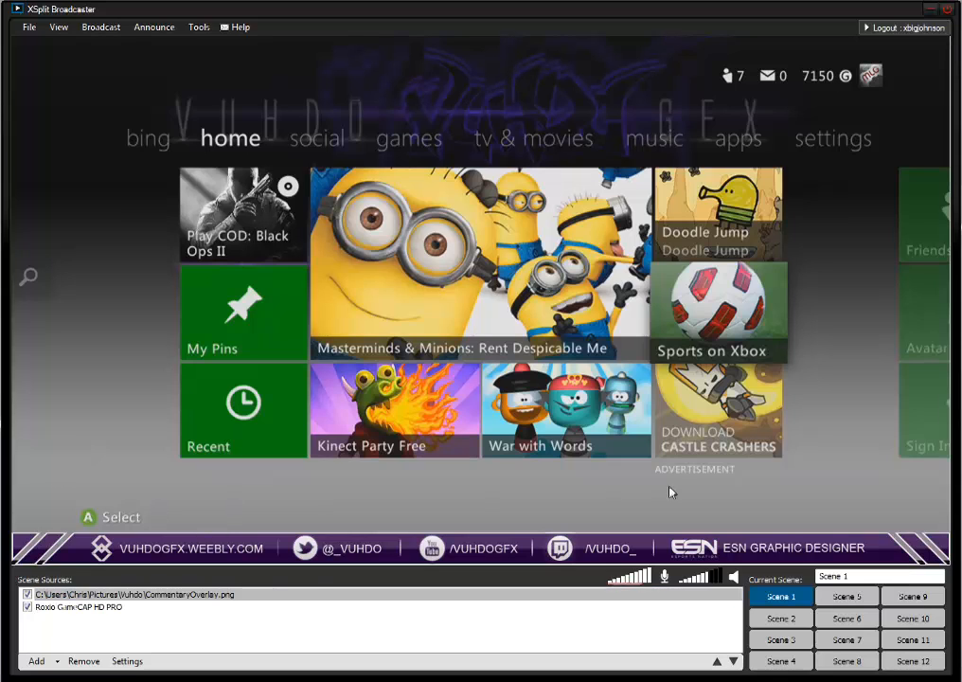
{"action": "mouse_move", "coordinate": [649, 328]}
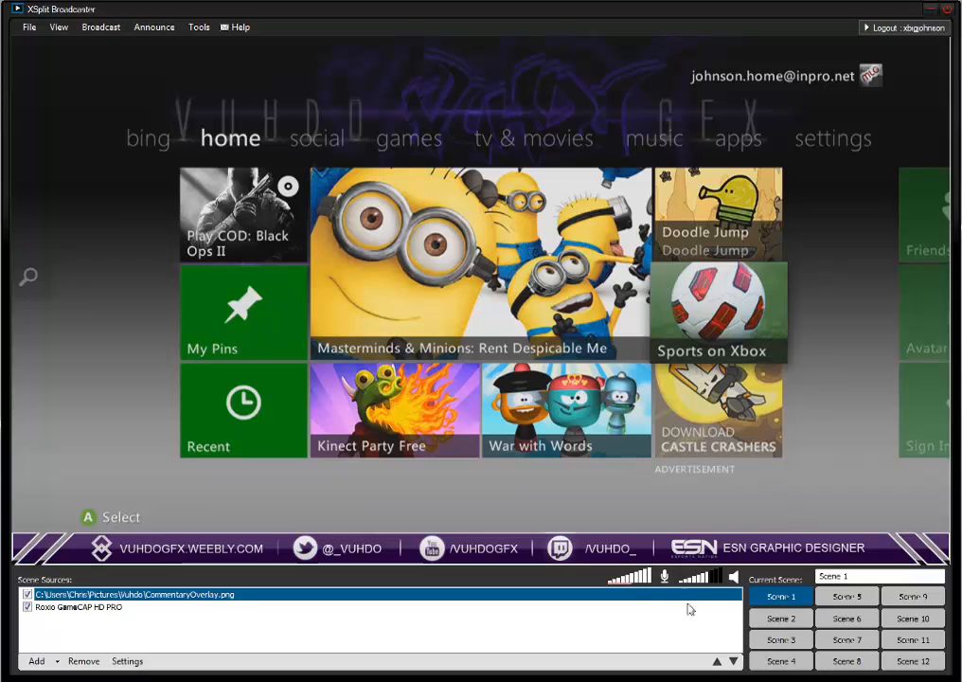
{"action": "left_click", "coordinate": [100, 27]}
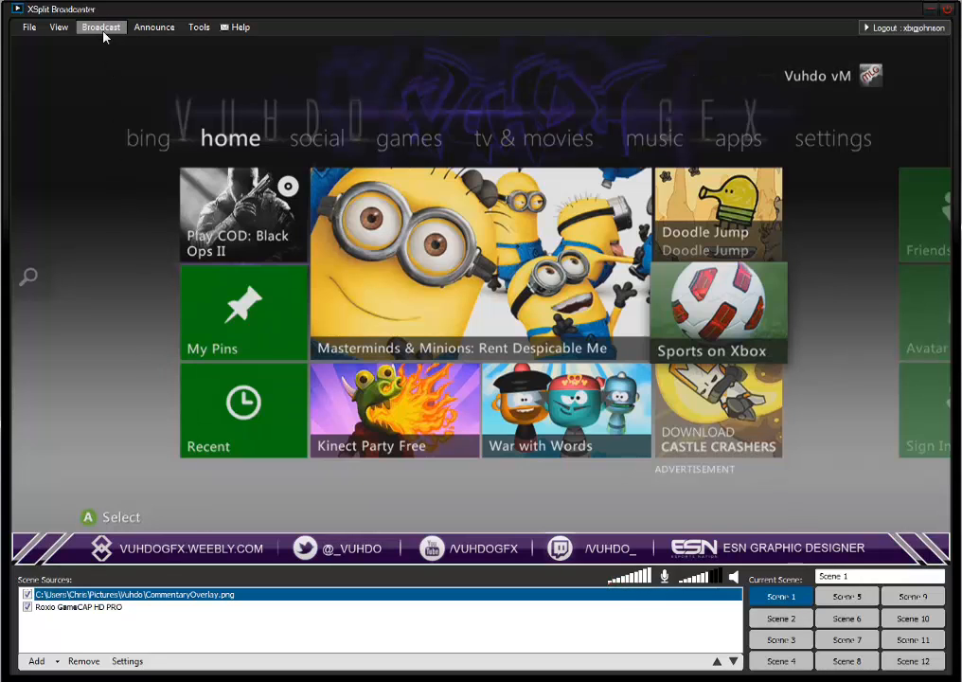
Step: Check the General tab microphone settings and select the last Justin.tv/Twitch channel
{"action": "left_click", "coordinate": [100, 27]}
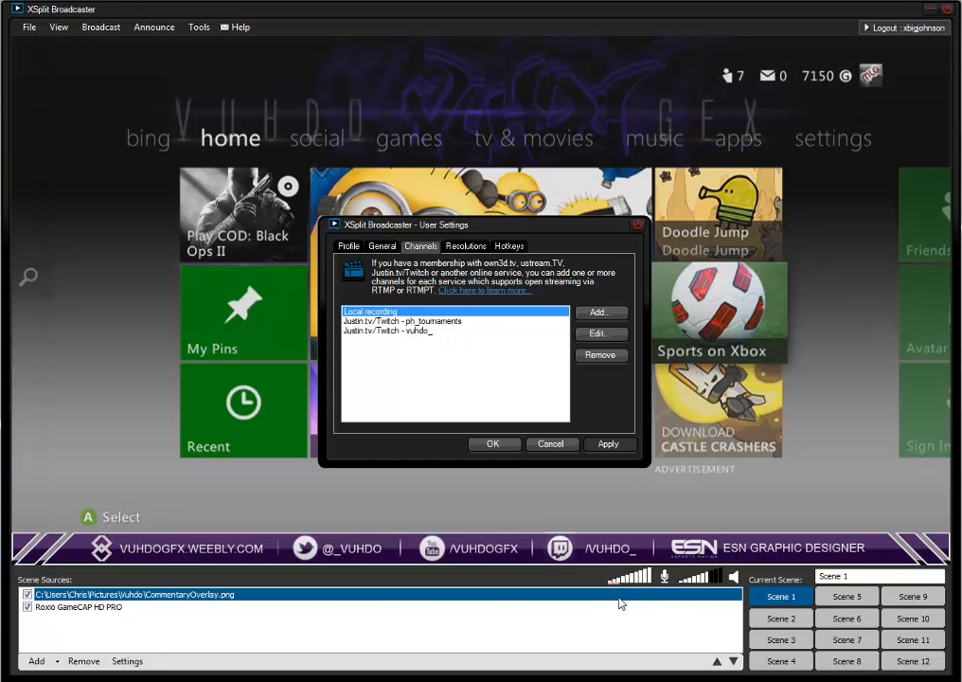
{"action": "left_click", "coordinate": [381, 246]}
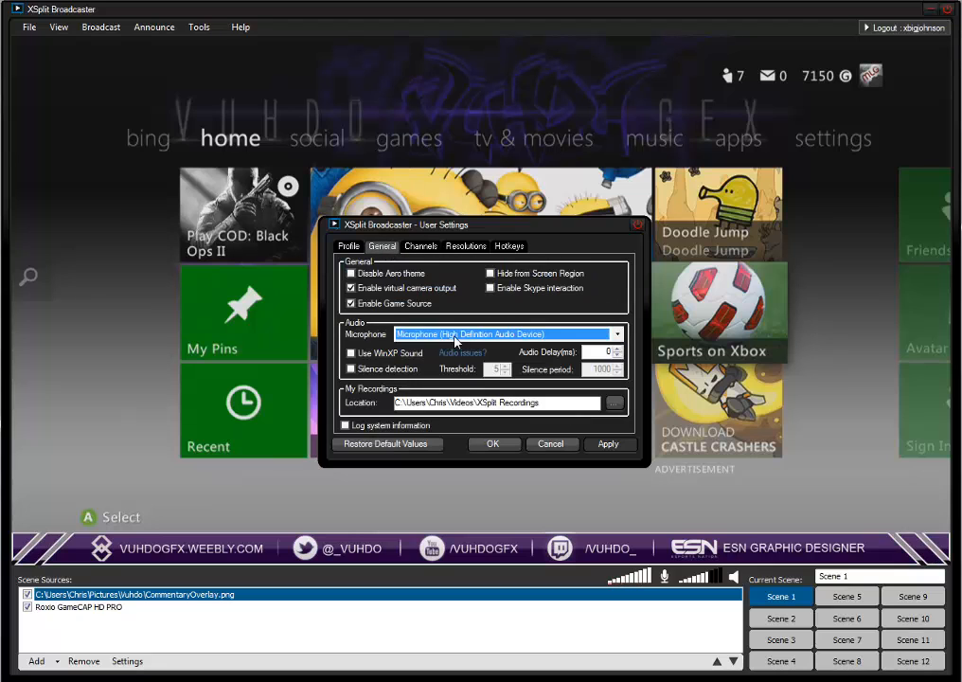
{"action": "left_click", "coordinate": [421, 245]}
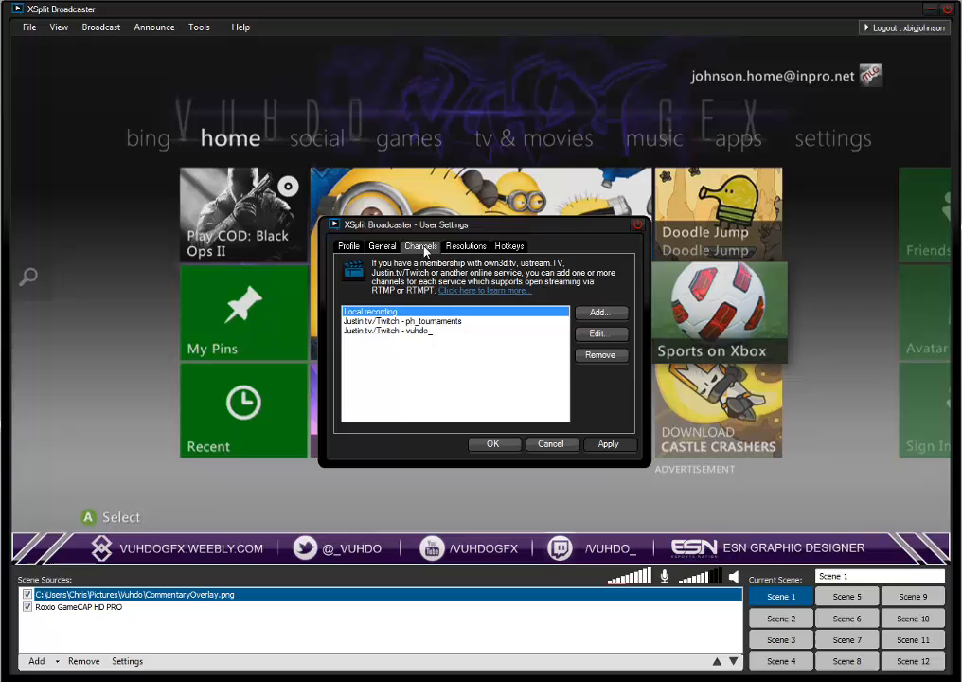
{"action": "left_click", "coordinate": [389, 330]}
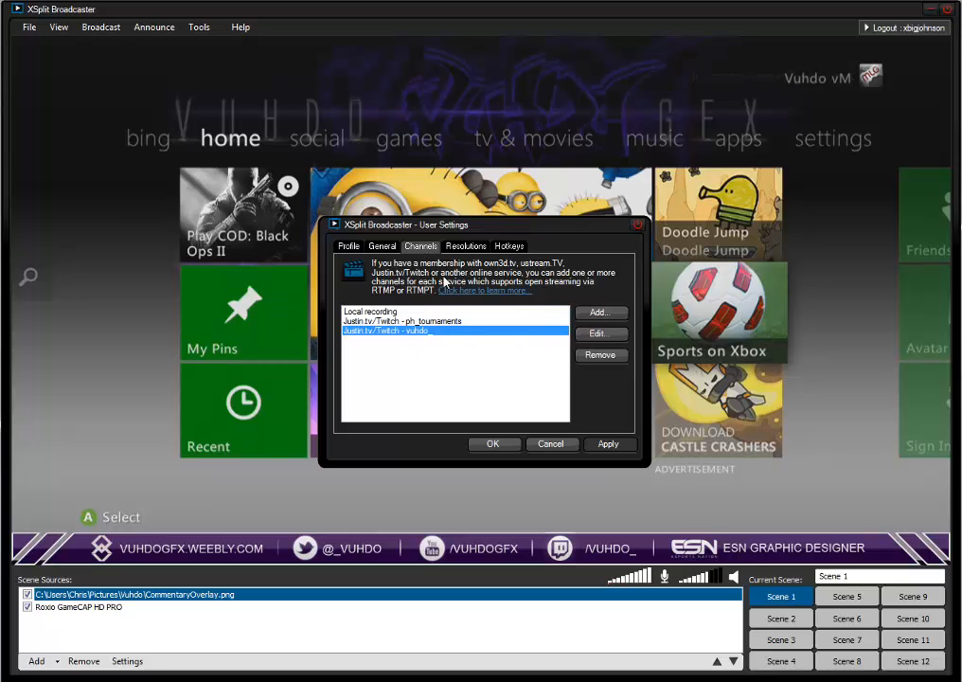
{"action": "left_click", "coordinate": [382, 245]}
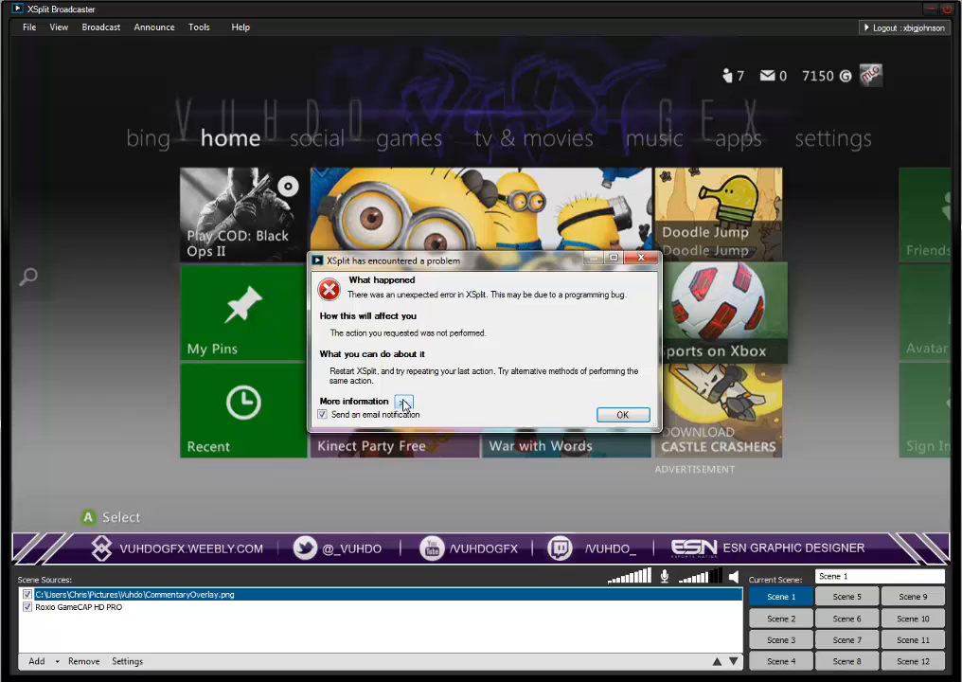
Step: Dismiss the unexpected-error message so Scene 1 shows the overlay again
{"action": "left_click", "coordinate": [623, 414]}
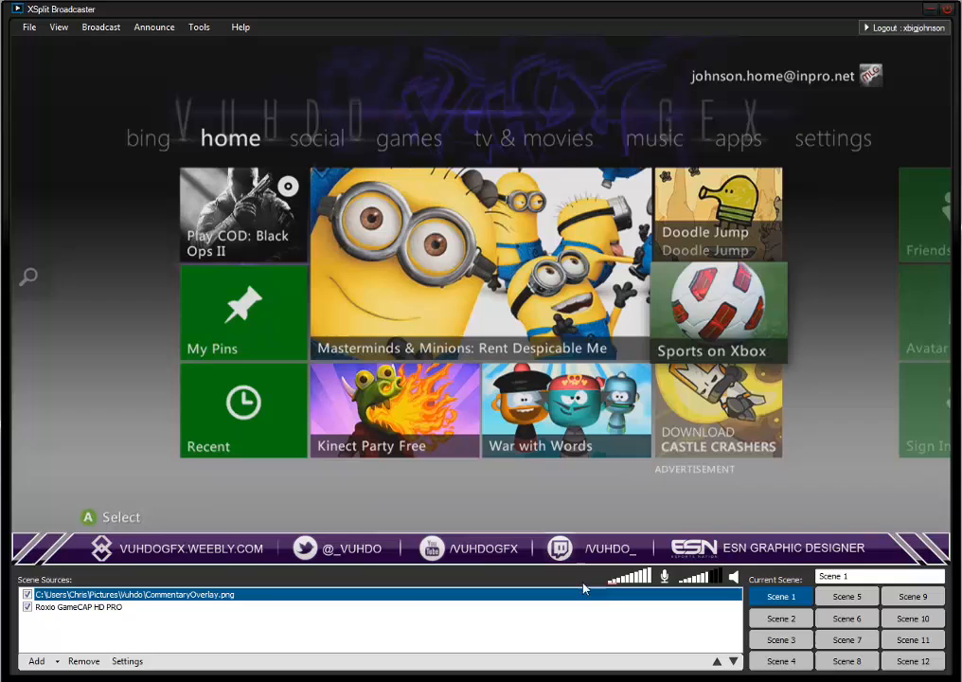
{"action": "left_click", "coordinate": [36, 661]}
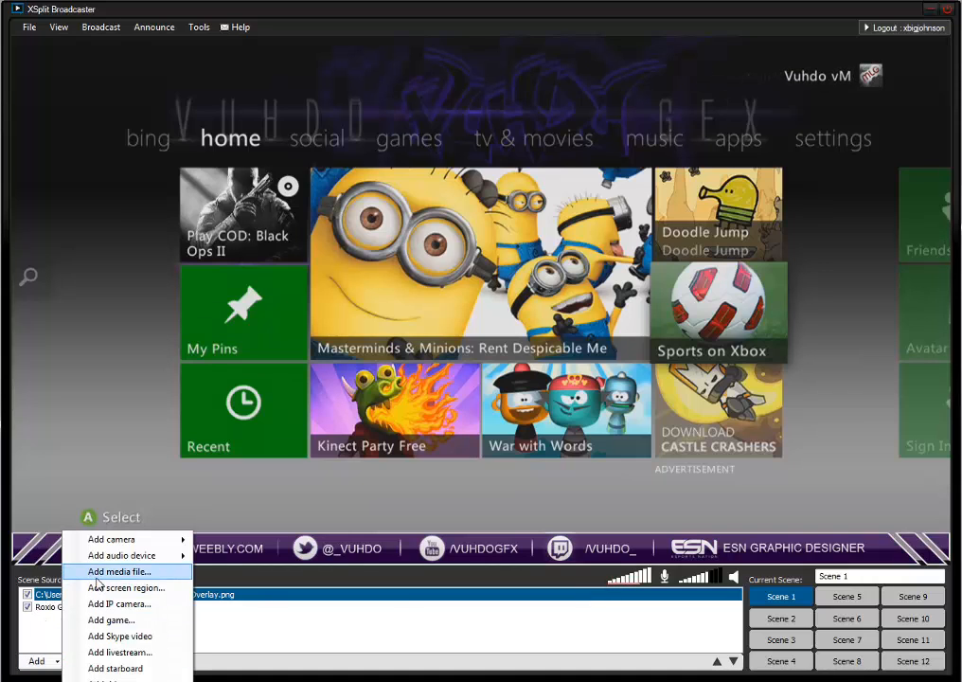
{"action": "mouse_move", "coordinate": [126, 587]}
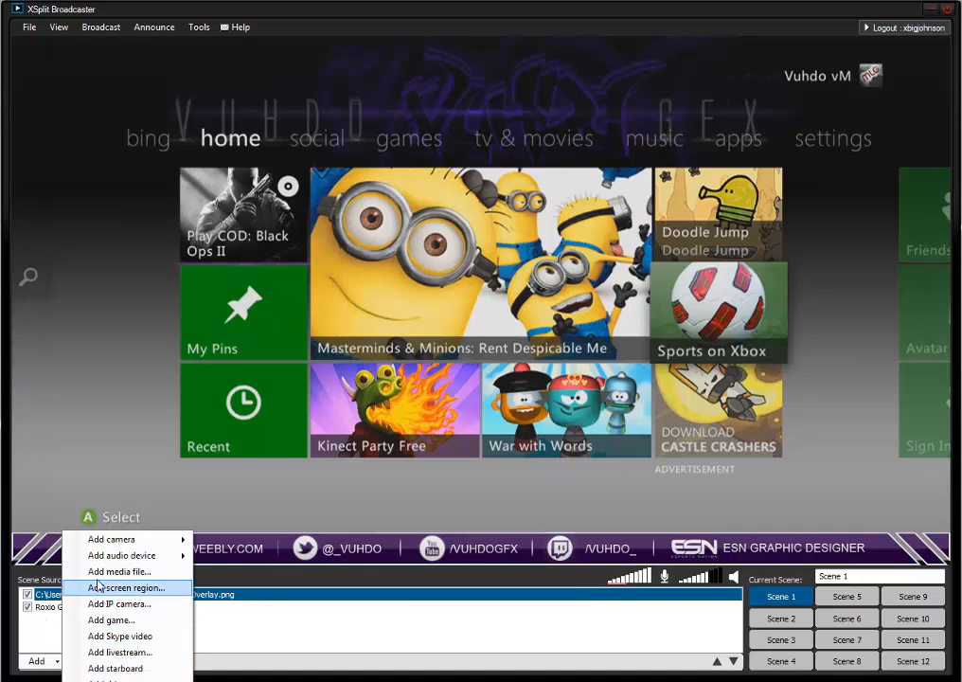
{"action": "mouse_move", "coordinate": [121, 555]}
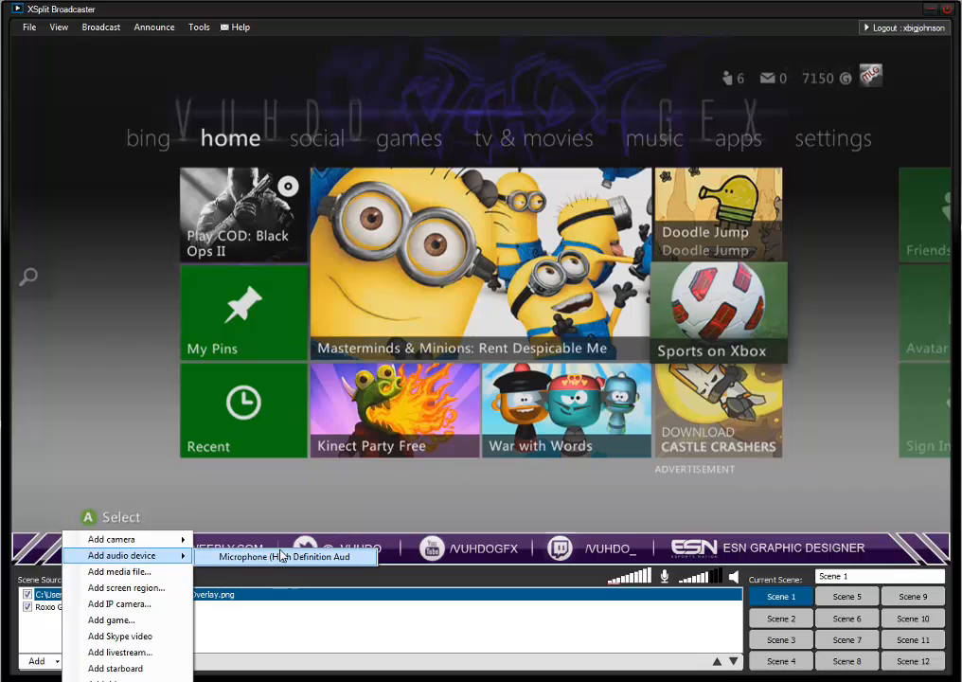
{"action": "mouse_move", "coordinate": [289, 589]}
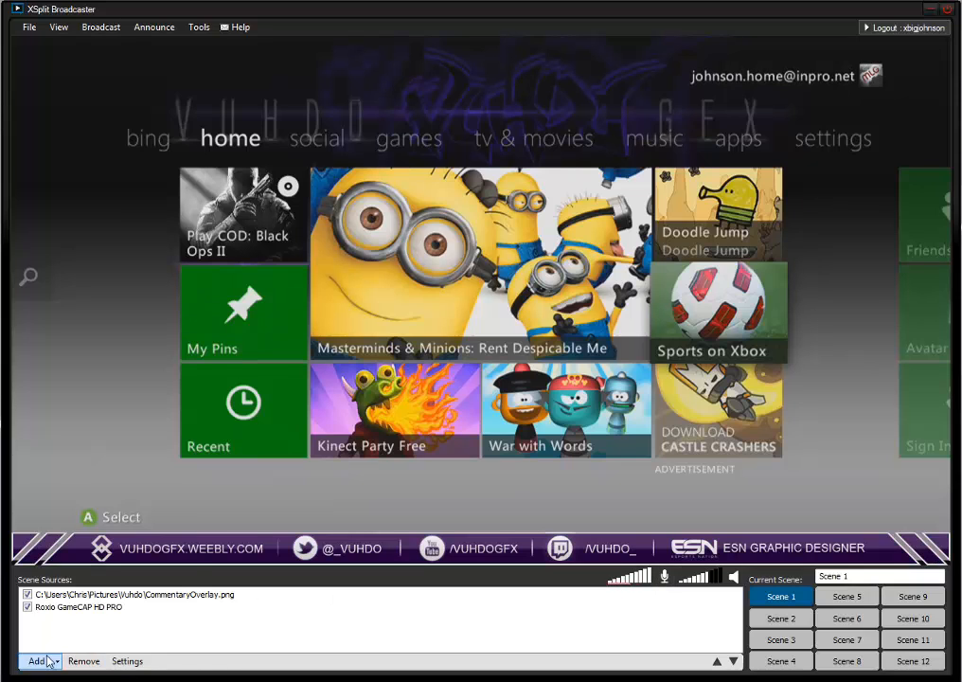
{"action": "left_click", "coordinate": [36, 661]}
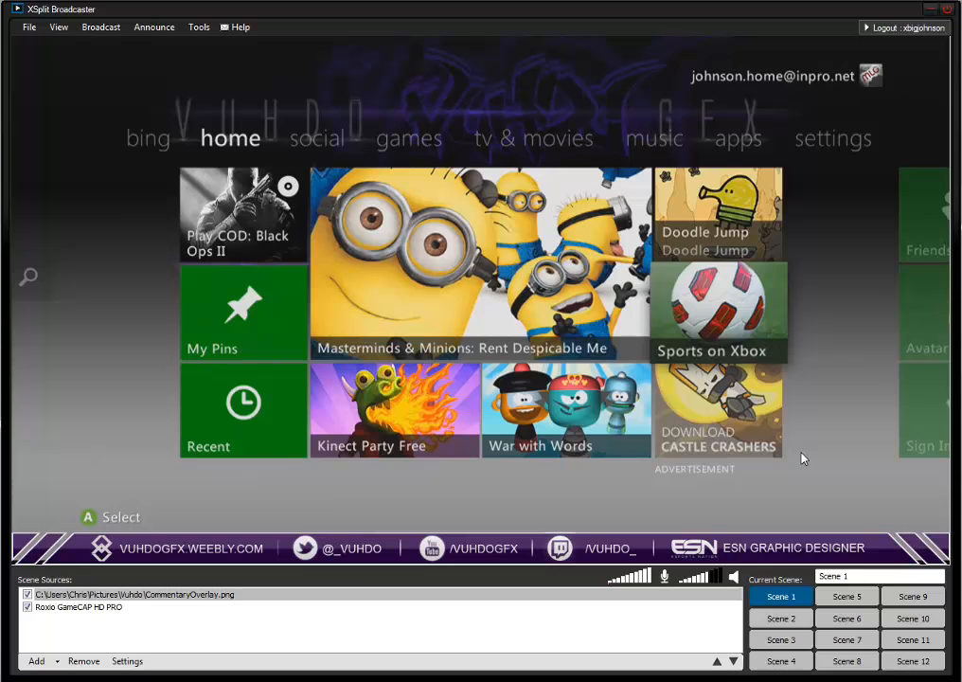
{"action": "mouse_move", "coordinate": [779, 618]}
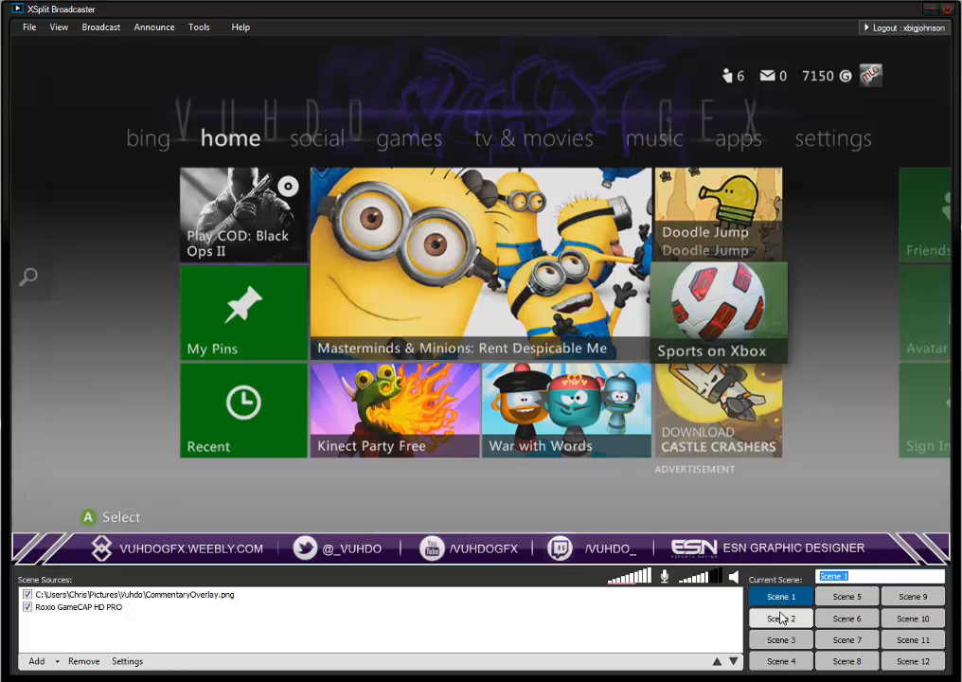
Step: Switch repeatedly between Scene 1 with the Xbox capture and the empty Scene 2
{"action": "left_click", "coordinate": [780, 618]}
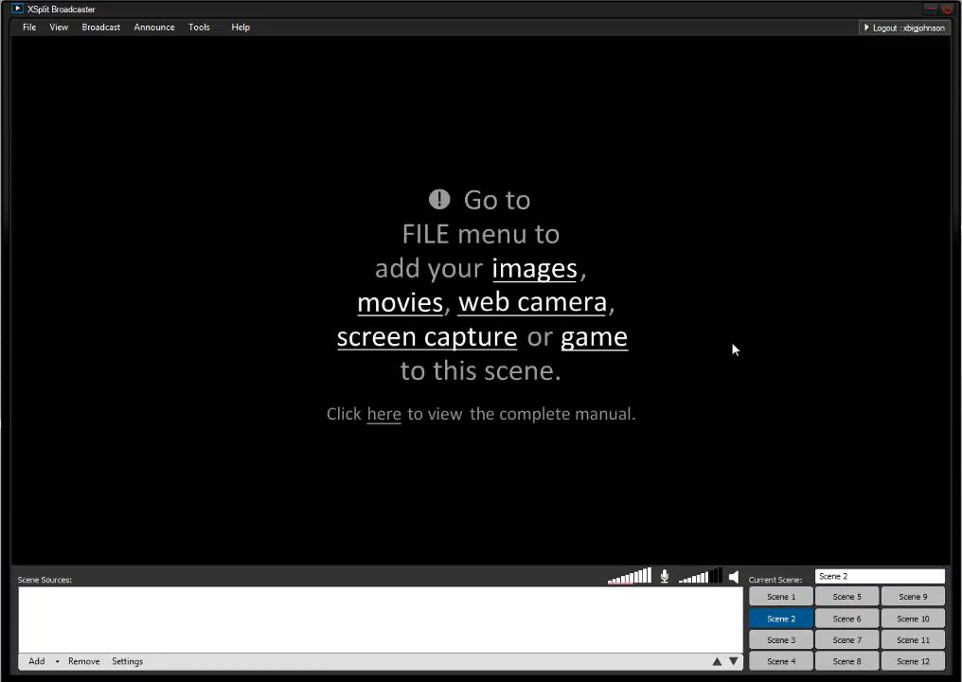
{"action": "mouse_move", "coordinate": [261, 228]}
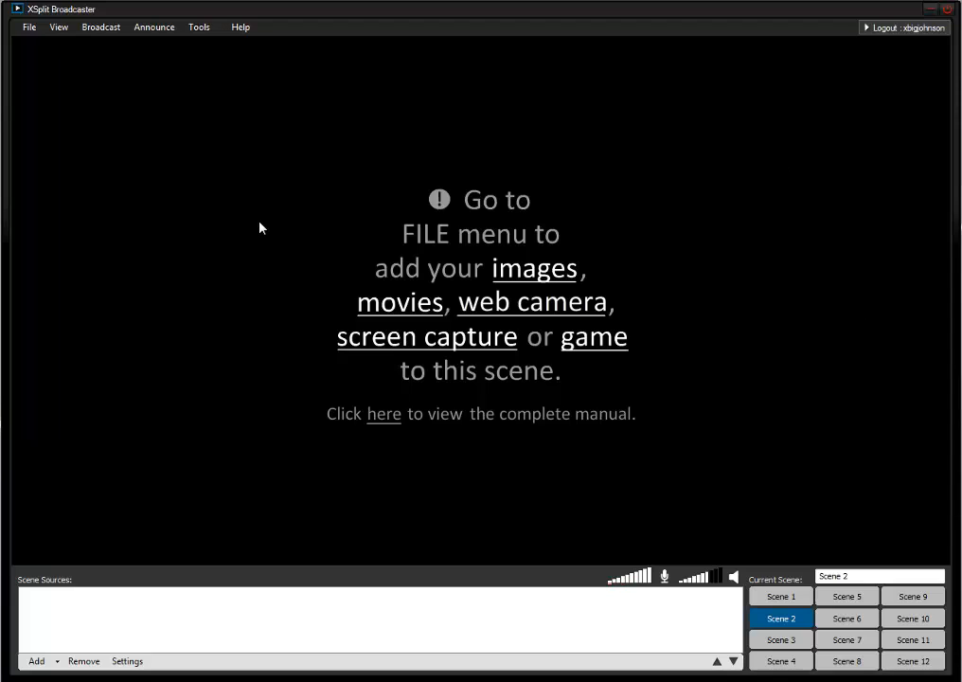
{"action": "mouse_move", "coordinate": [266, 226]}
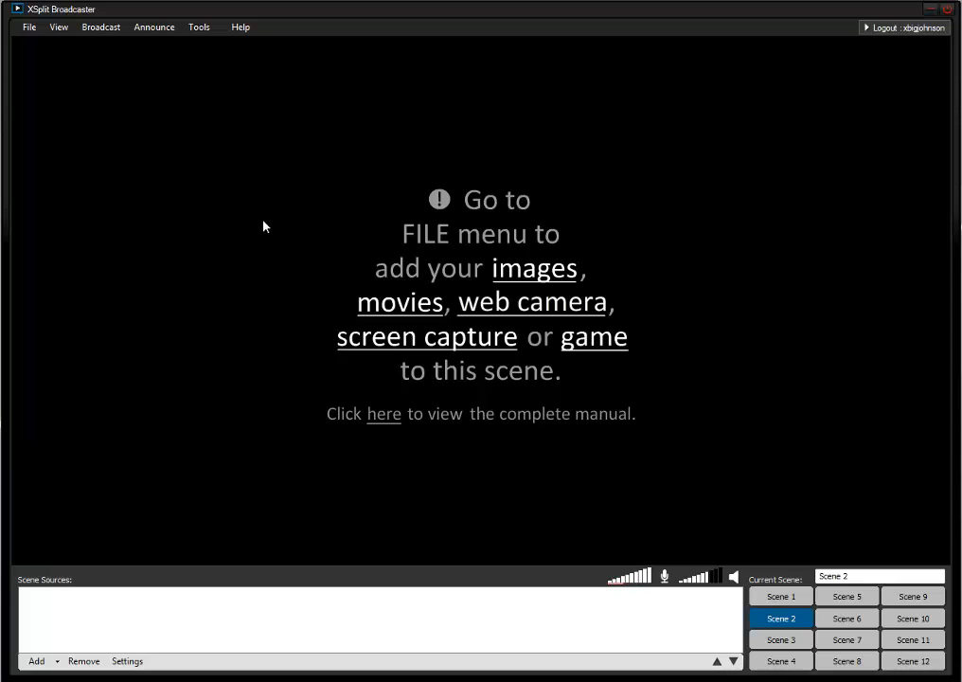
{"action": "mouse_move", "coordinate": [426, 171]}
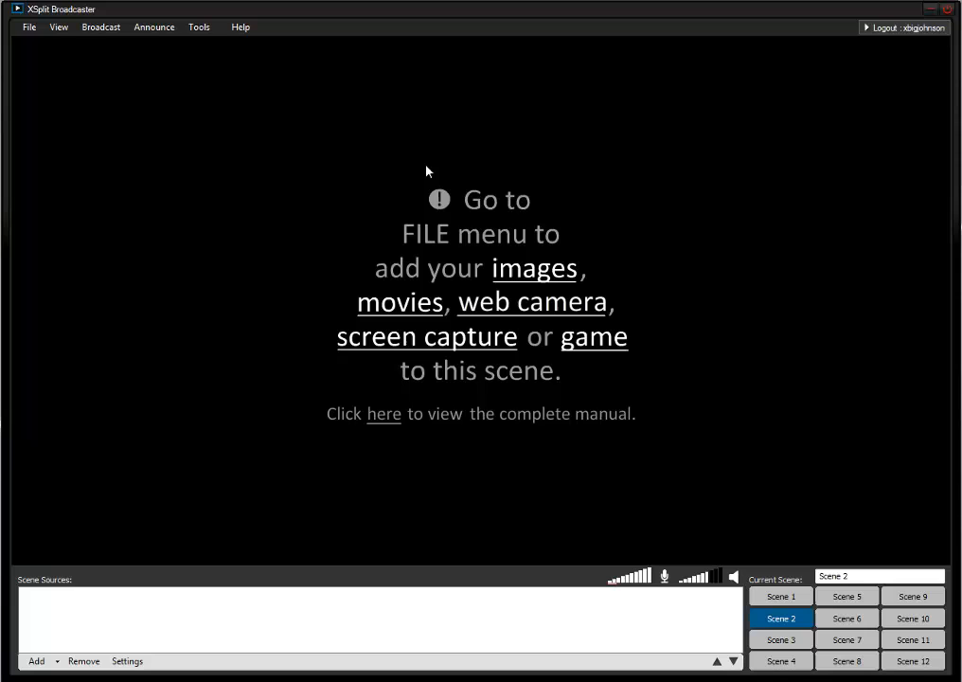
{"action": "left_click", "coordinate": [779, 596]}
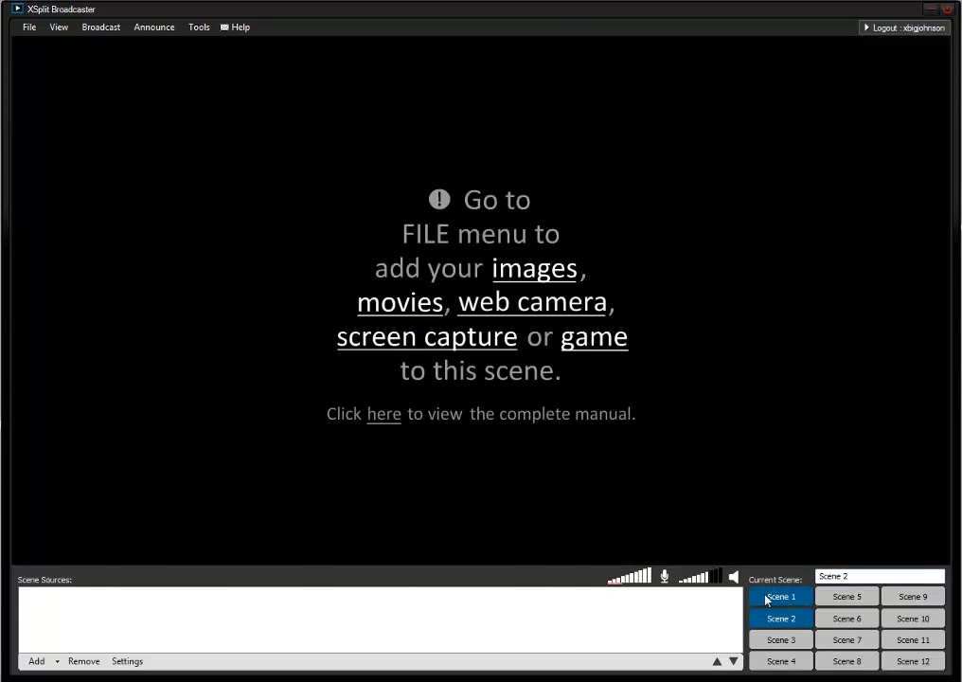
{"action": "left_click", "coordinate": [779, 617]}
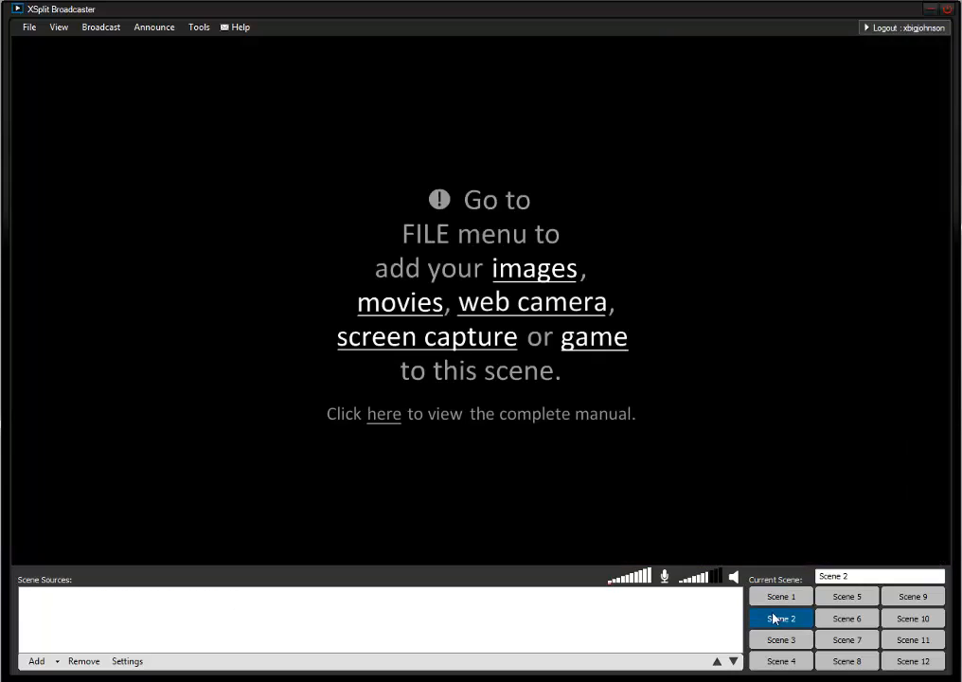
{"action": "mouse_move", "coordinate": [384, 414]}
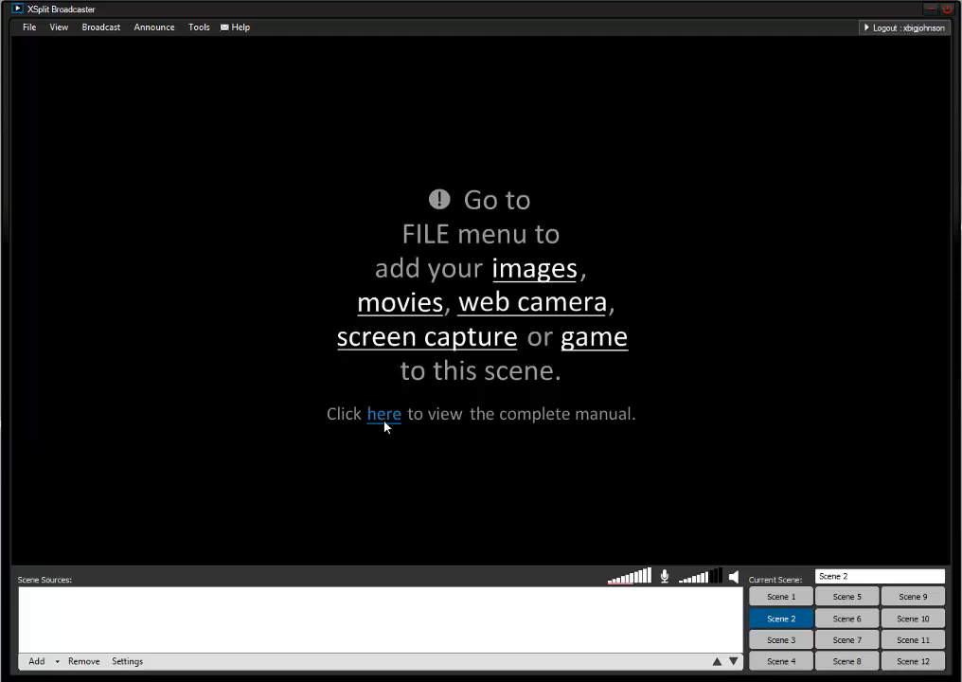
{"action": "left_click", "coordinate": [779, 596]}
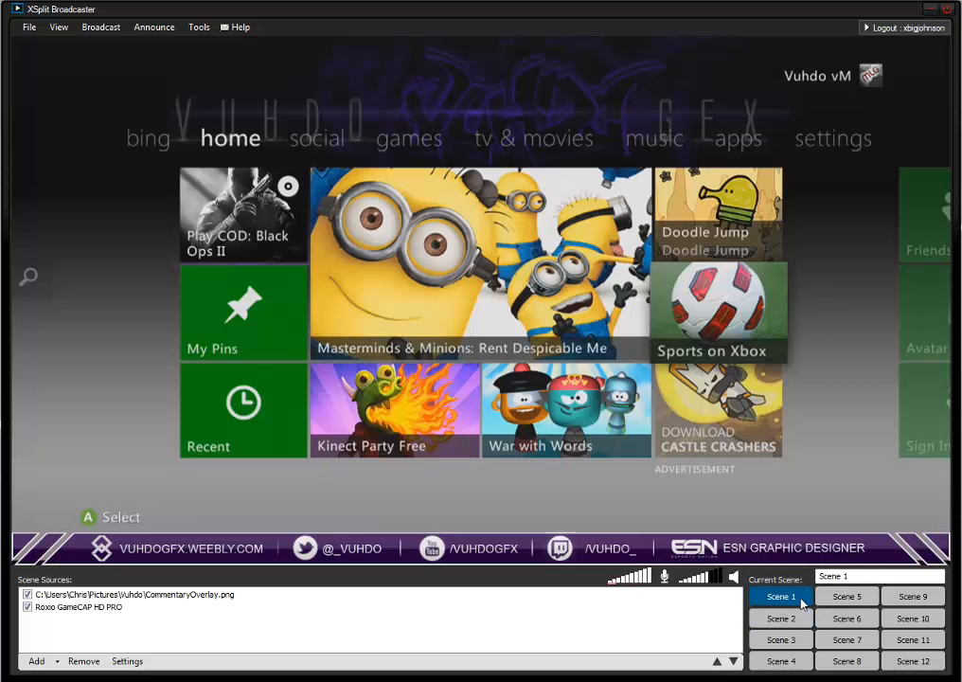
{"action": "left_click", "coordinate": [780, 617]}
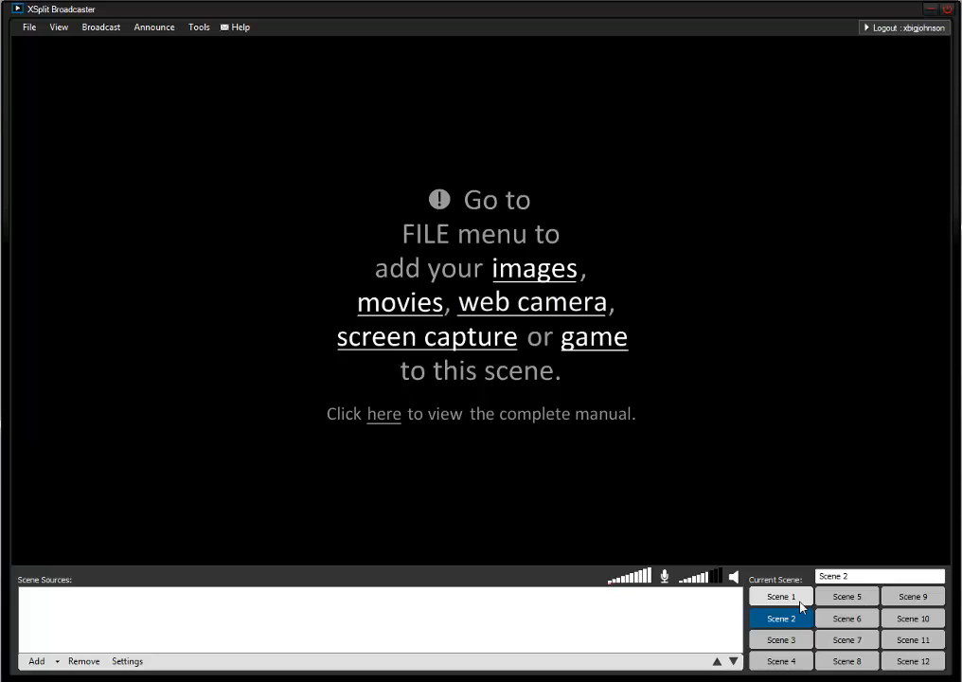
{"action": "left_click", "coordinate": [780, 597]}
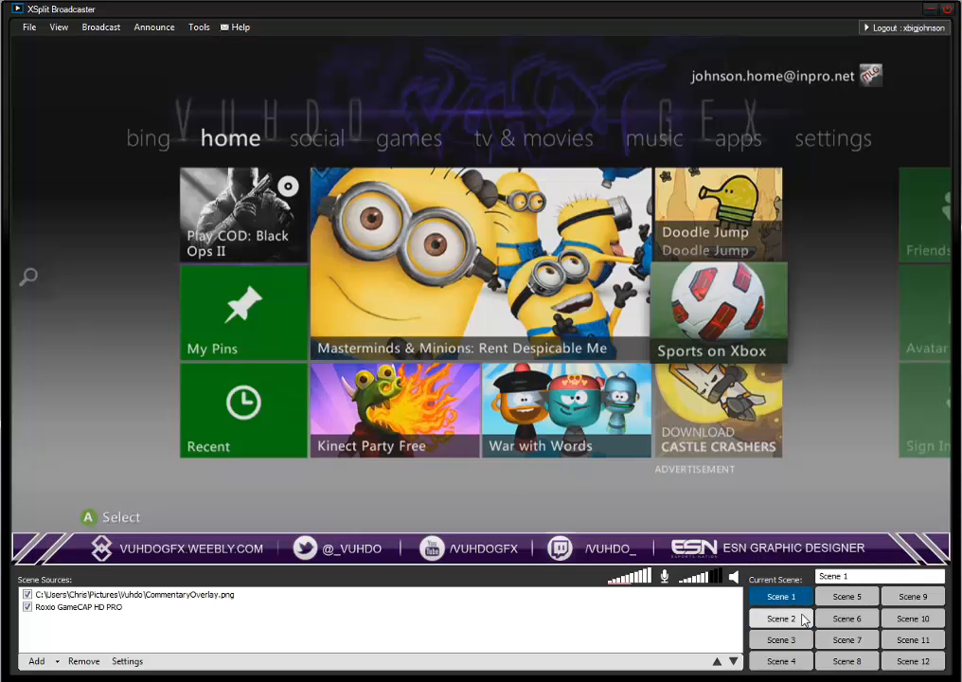
{"action": "left_click", "coordinate": [779, 618]}
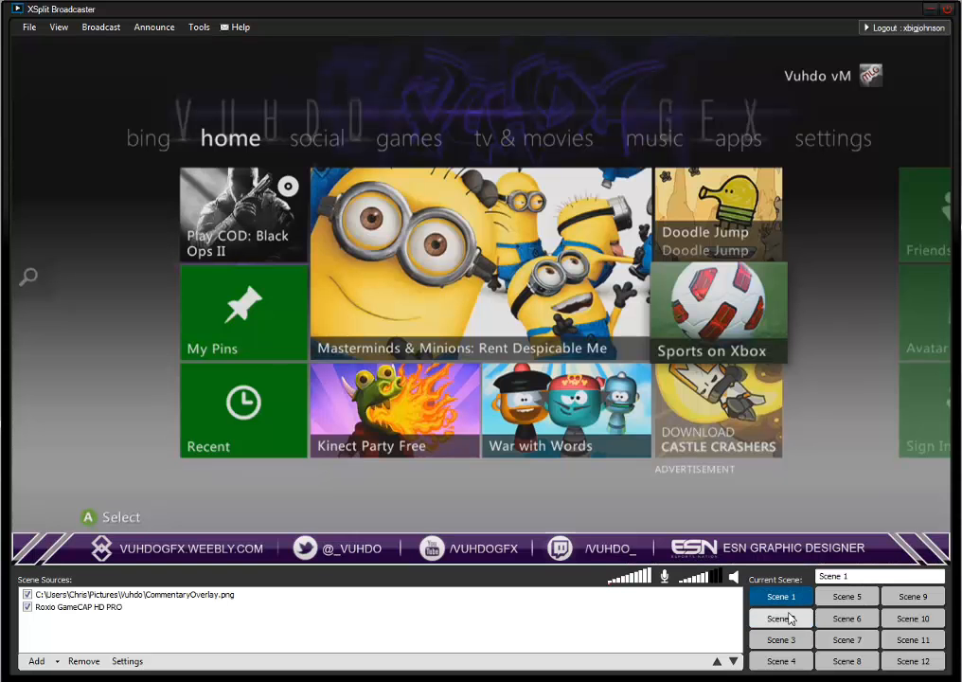
{"action": "left_click", "coordinate": [780, 618]}
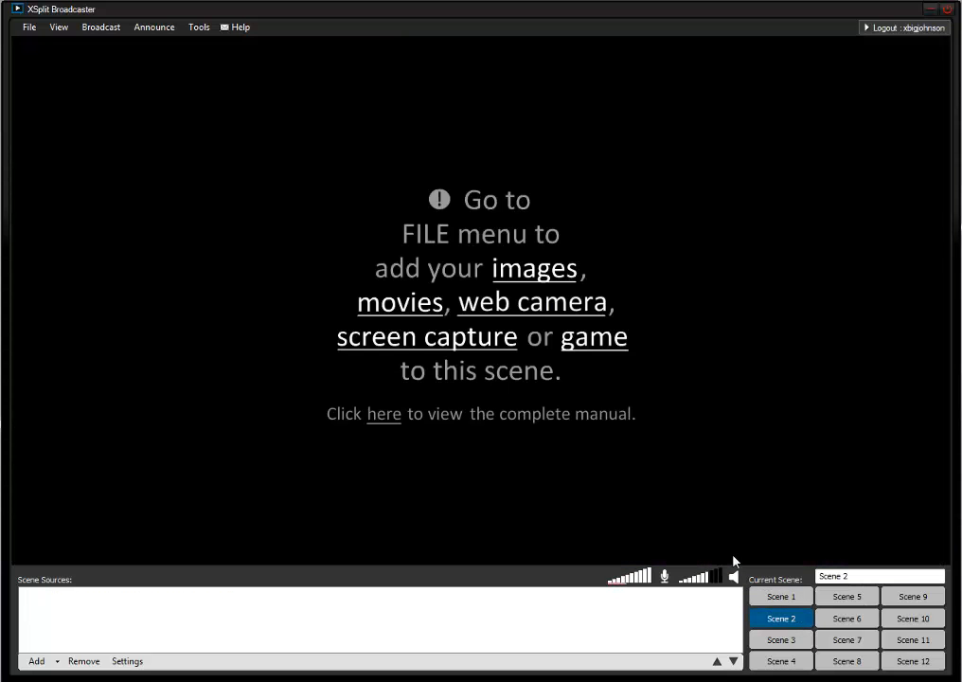
{"action": "mouse_move", "coordinate": [627, 523]}
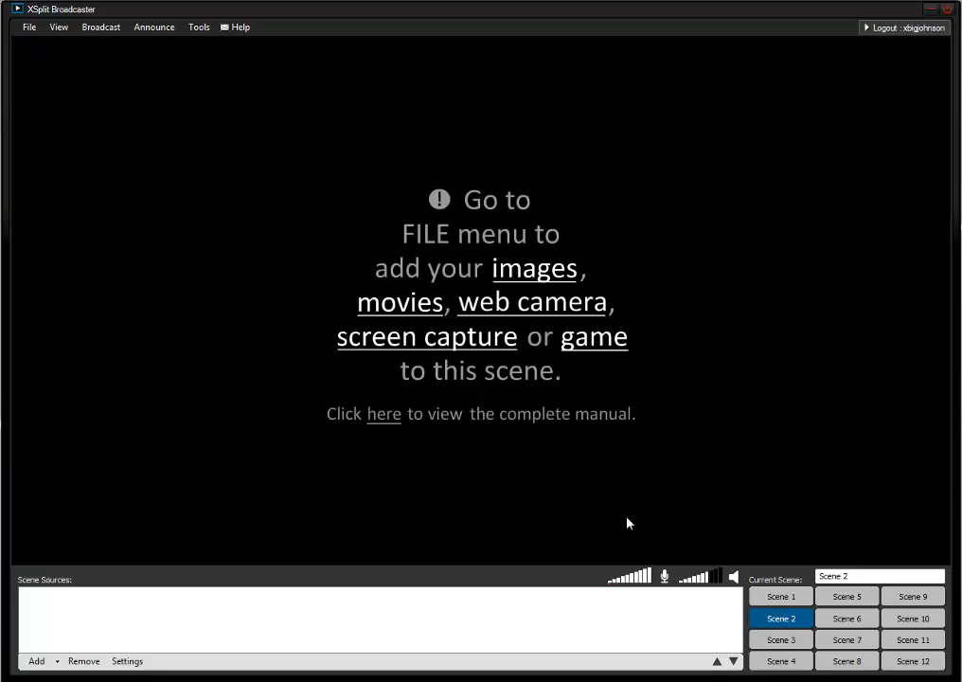
{"action": "mouse_move", "coordinate": [384, 446]}
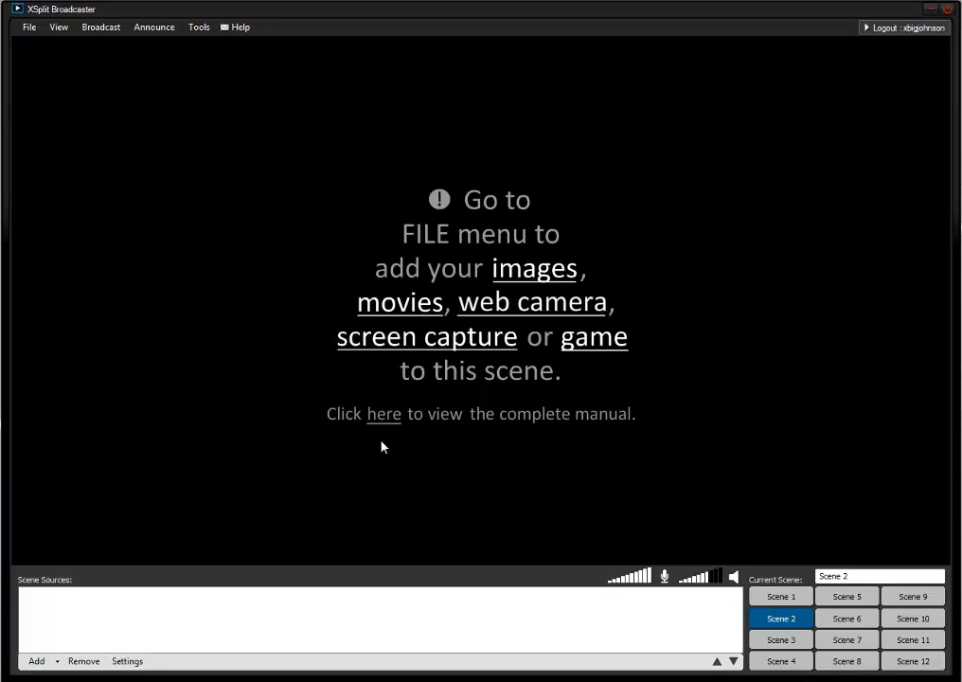
Step: Open and close the Add source menu, then return to Scene 1 with the overlay
{"action": "left_click", "coordinate": [36, 660]}
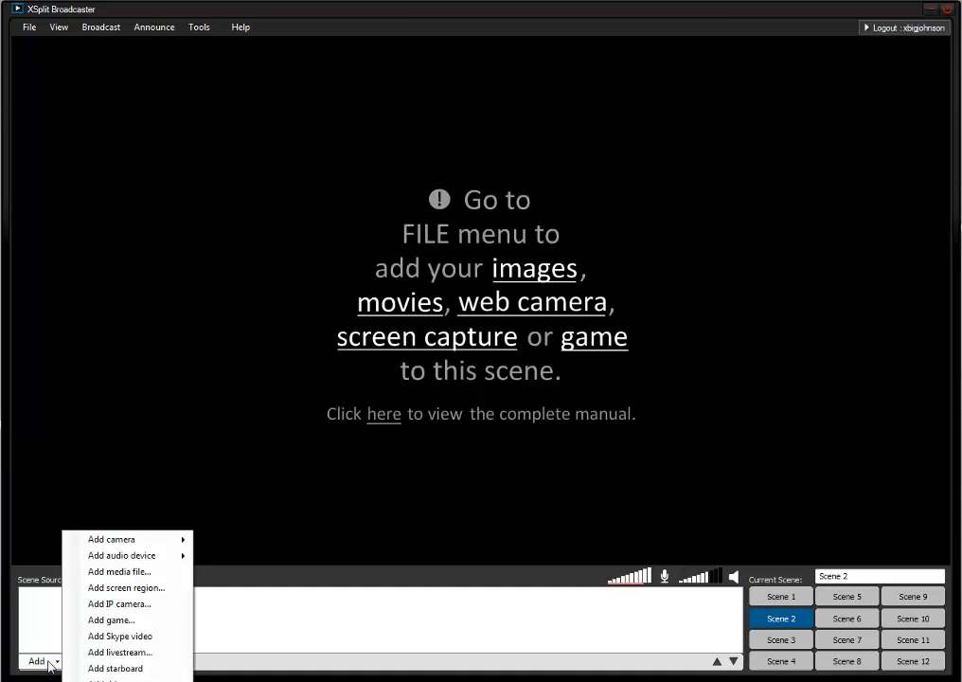
{"action": "mouse_move", "coordinate": [51, 634]}
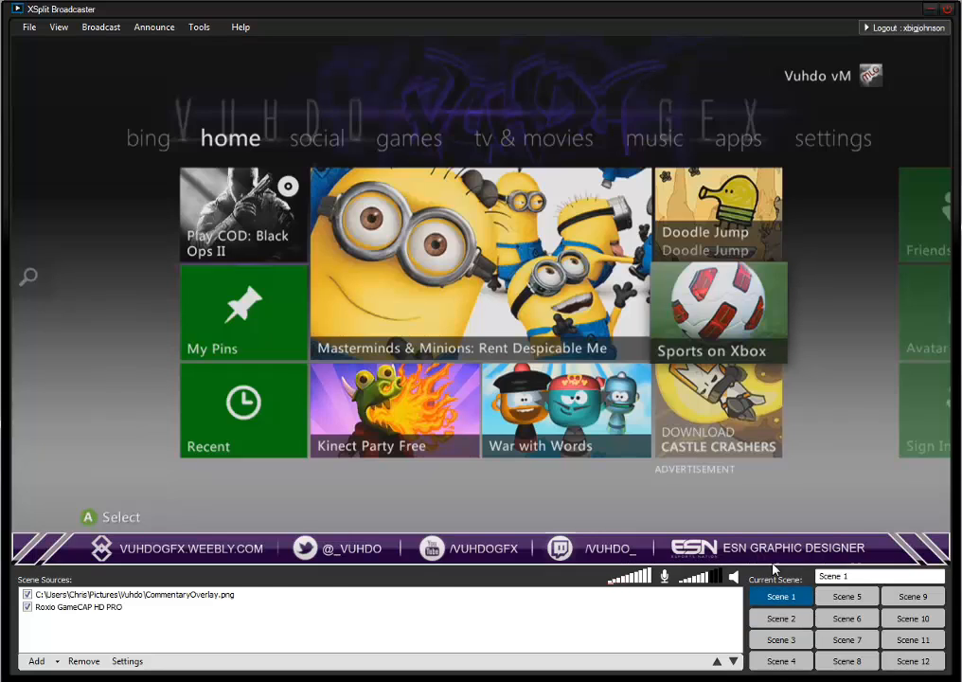
{"action": "mouse_move", "coordinate": [781, 618]}
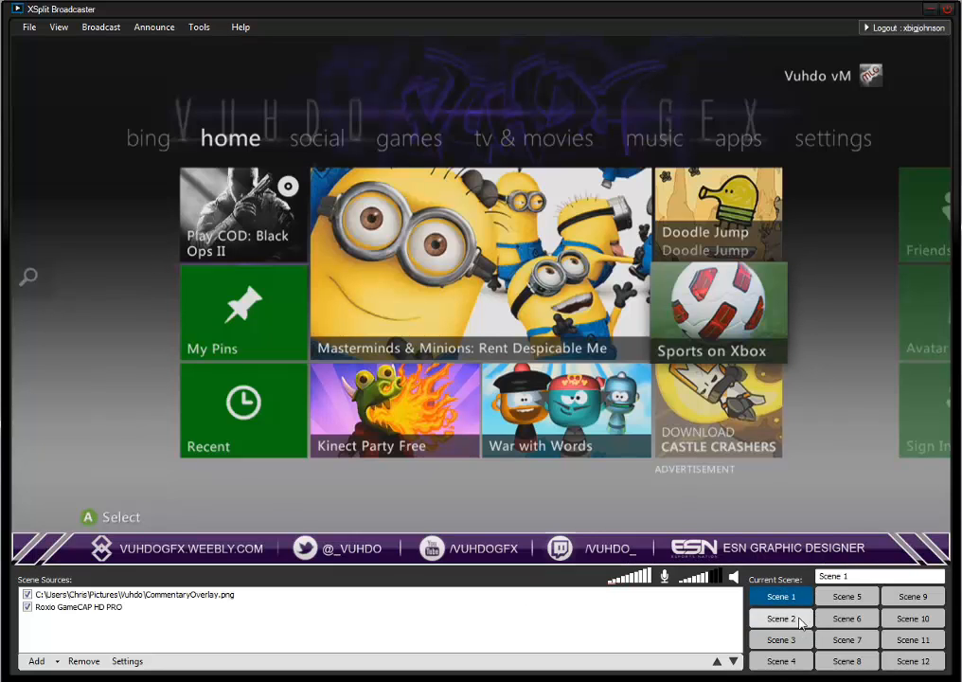
{"action": "left_click", "coordinate": [779, 617]}
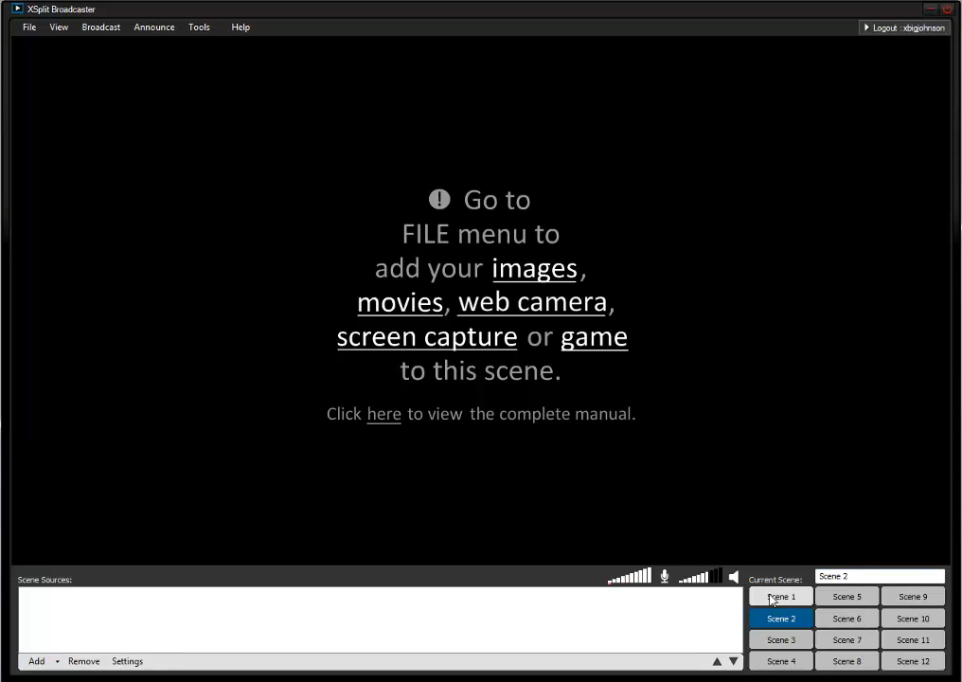
{"action": "left_click", "coordinate": [780, 596]}
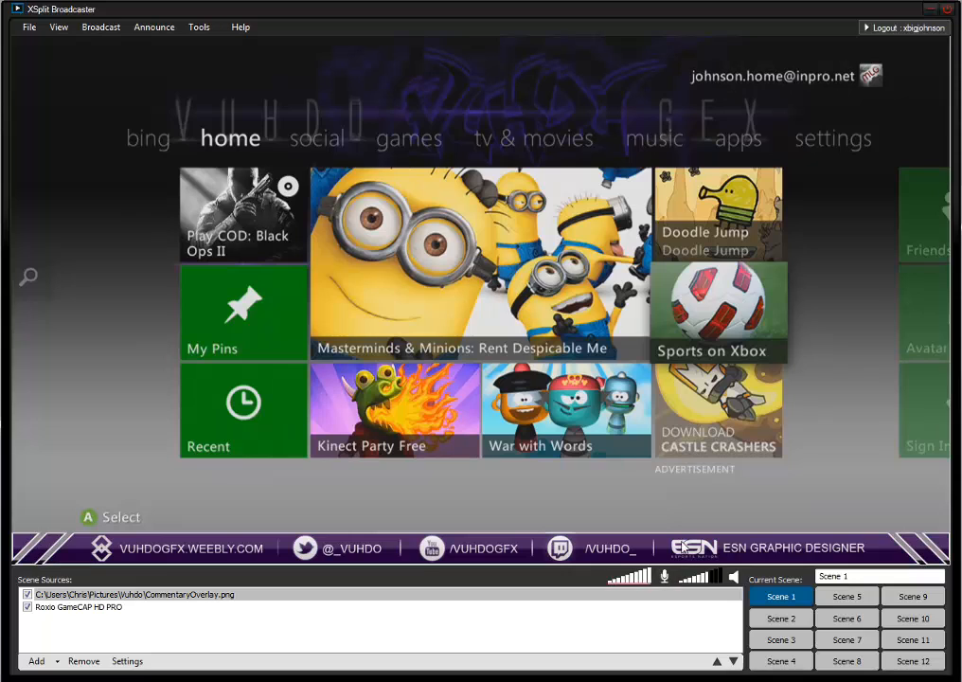
Step: Pick the second Justin.tv/Twitch channel from the Broadcast menu
{"action": "left_click", "coordinate": [101, 26]}
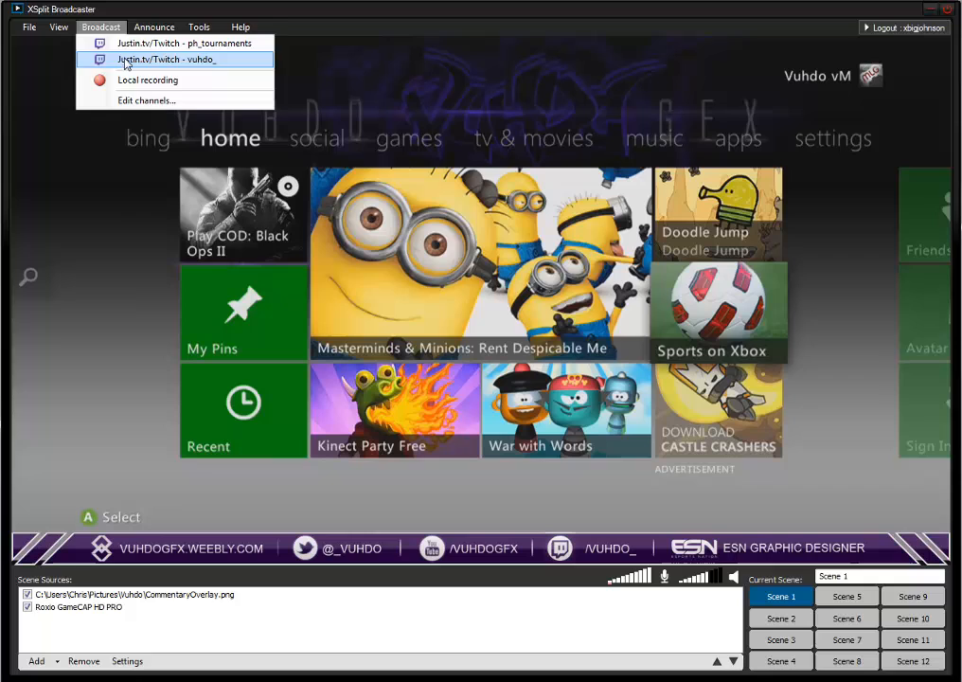
{"action": "left_click", "coordinate": [154, 27]}
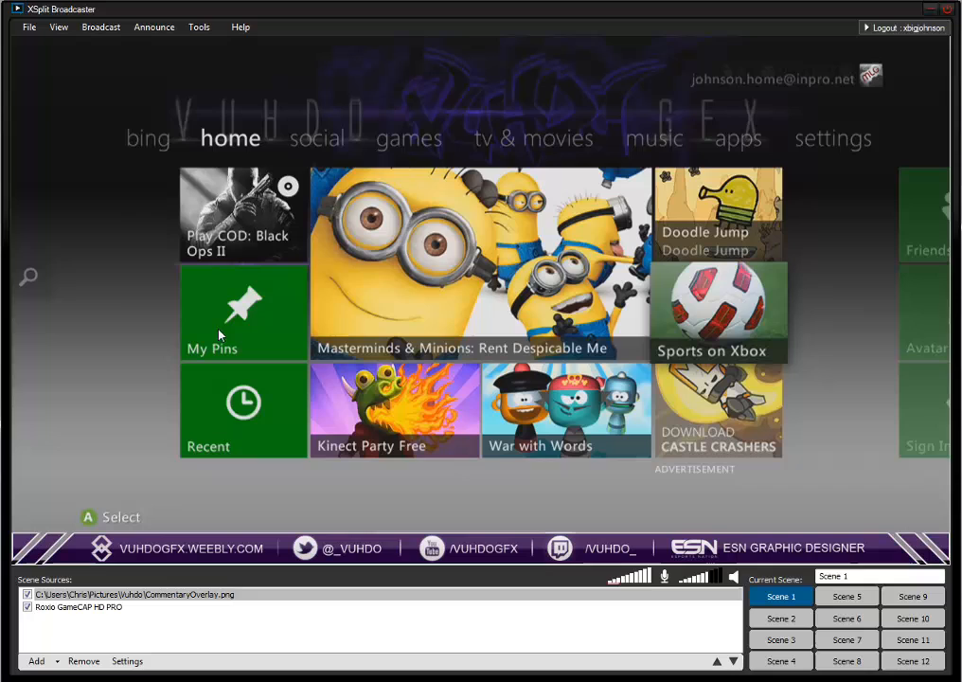
{"action": "mouse_move", "coordinate": [153, 26]}
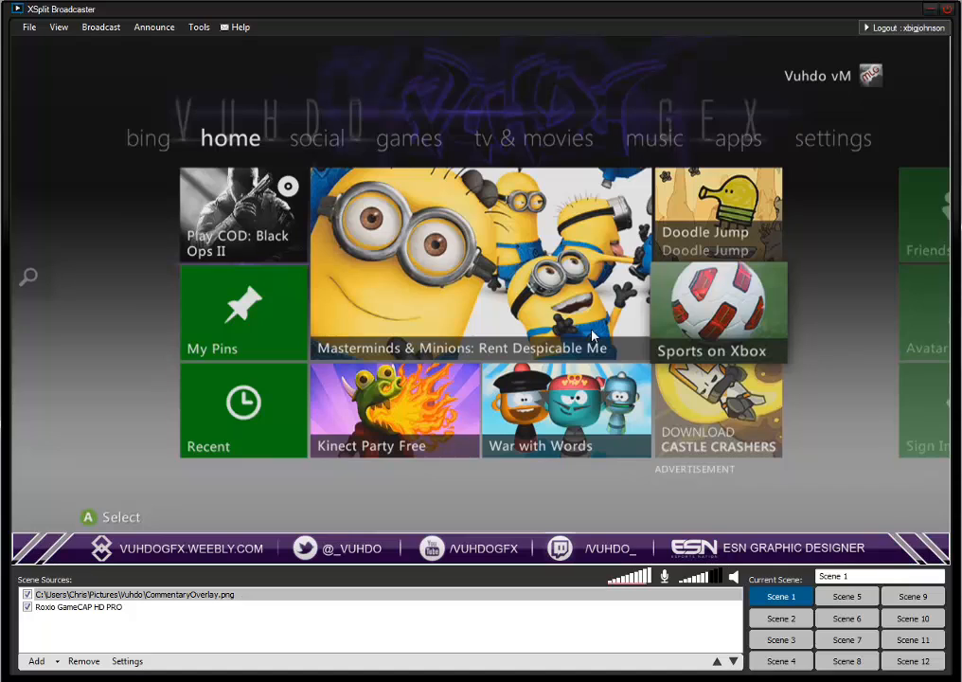
{"action": "mouse_move", "coordinate": [582, 330]}
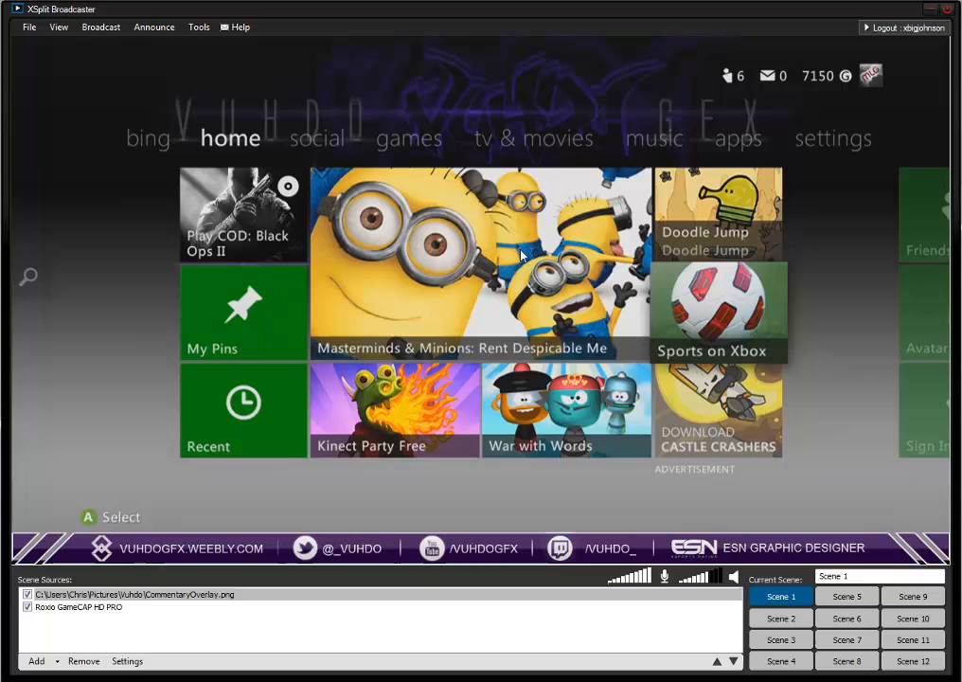
{"action": "mouse_move", "coordinate": [873, 495]}
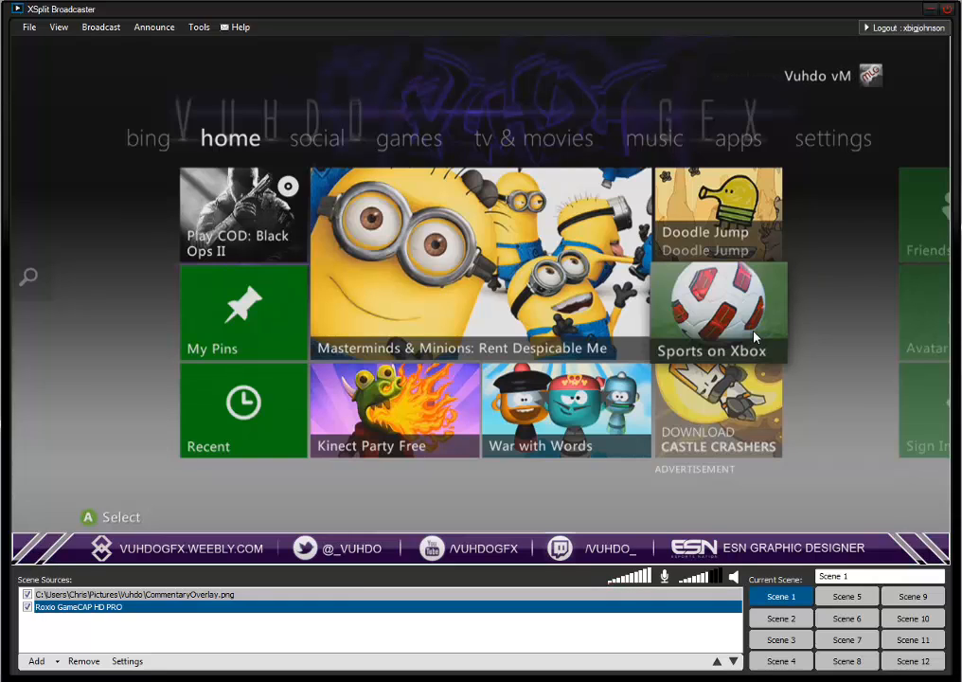
{"action": "mouse_move", "coordinate": [399, 338]}
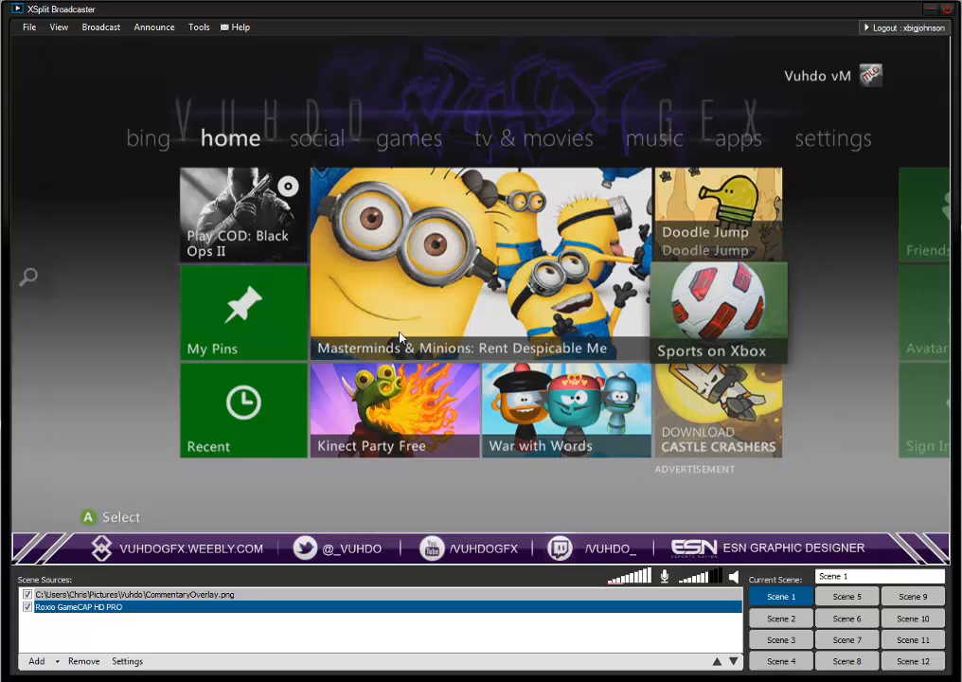